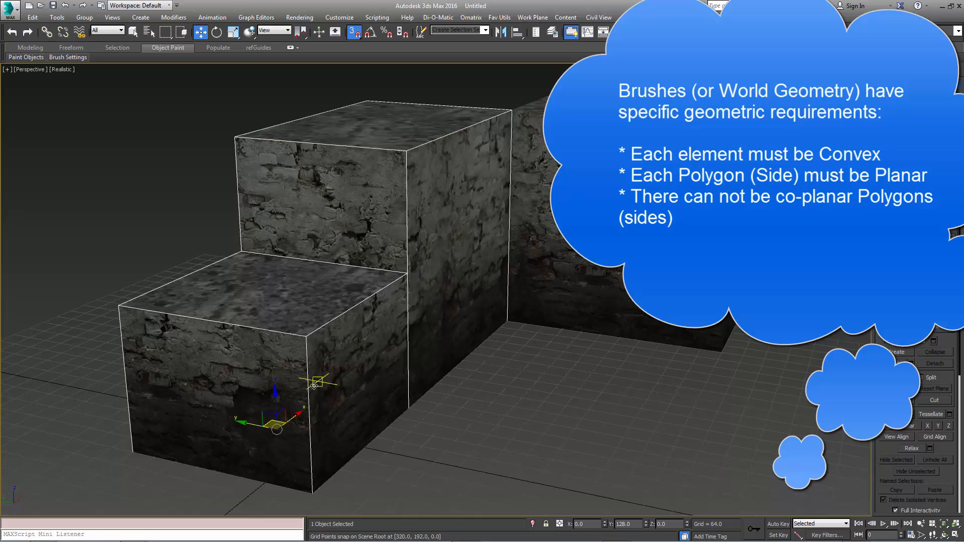
# Step: Select the top polygon of the middle block in Polygon sub-object mode
pyautogui.moveTo(313, 385); pyautogui.dragTo(326, 370)
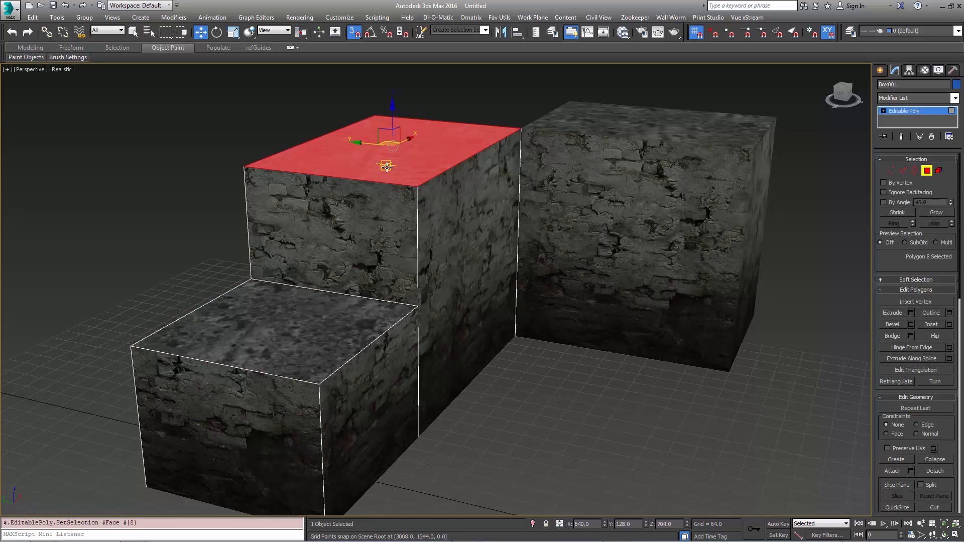
pyautogui.moveTo(910, 385)
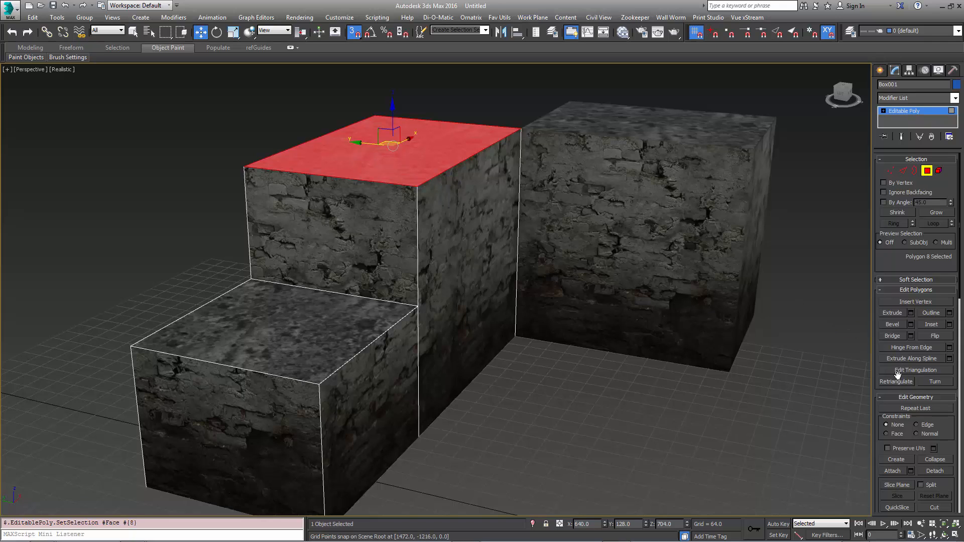
# Step: Enable Edit Triangulation to reveal the diagonal triangle edges on the box faces
pyautogui.click(913, 369)
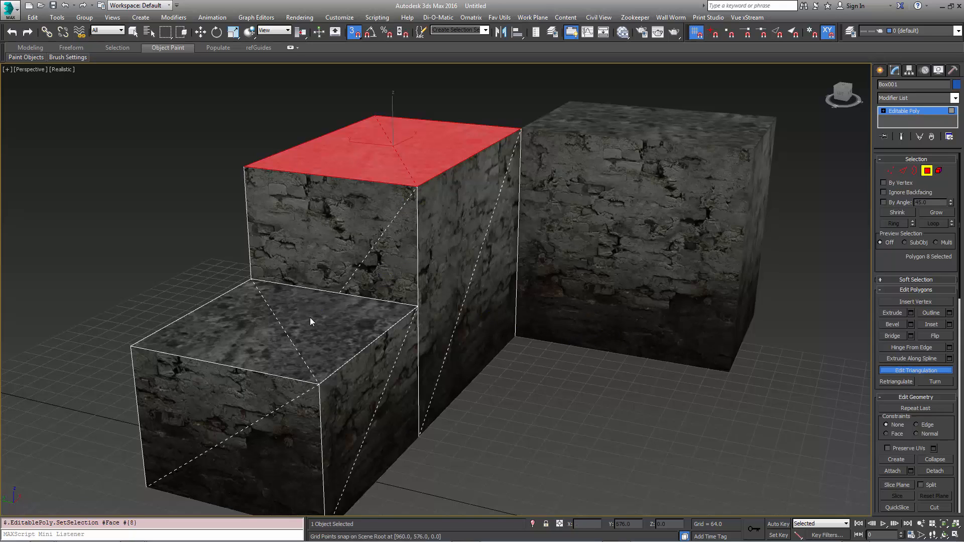
pyautogui.moveTo(470, 257)
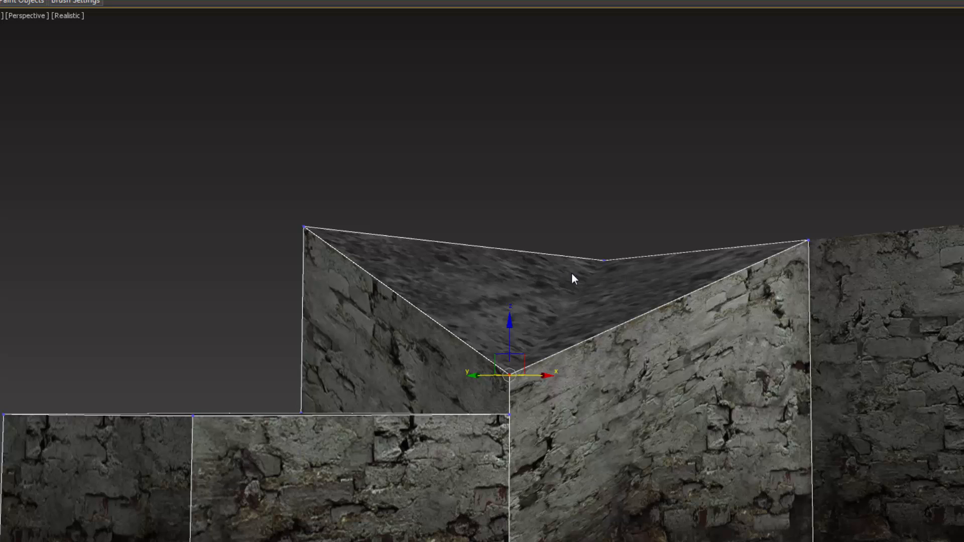
pyautogui.moveTo(585, 287)
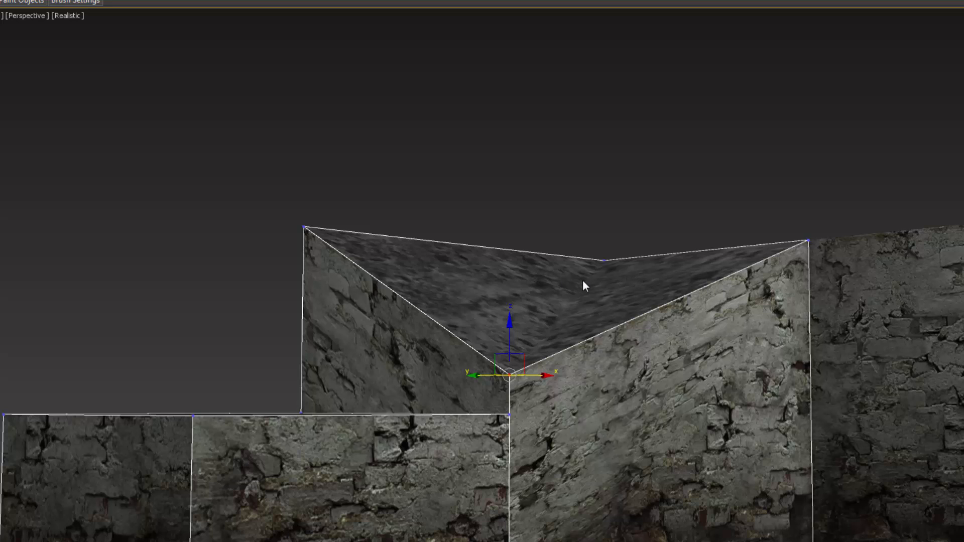
pyautogui.moveTo(559, 318)
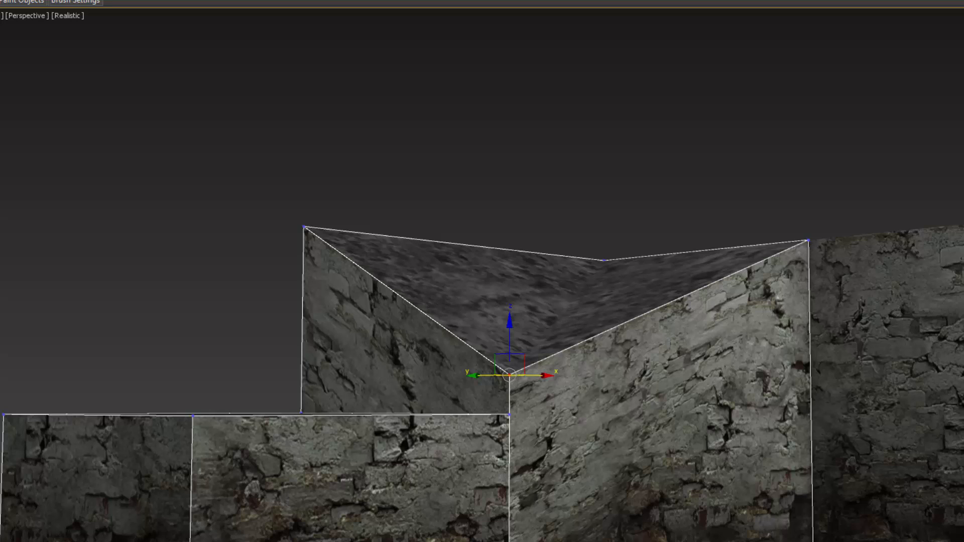
pyautogui.moveTo(721, 377)
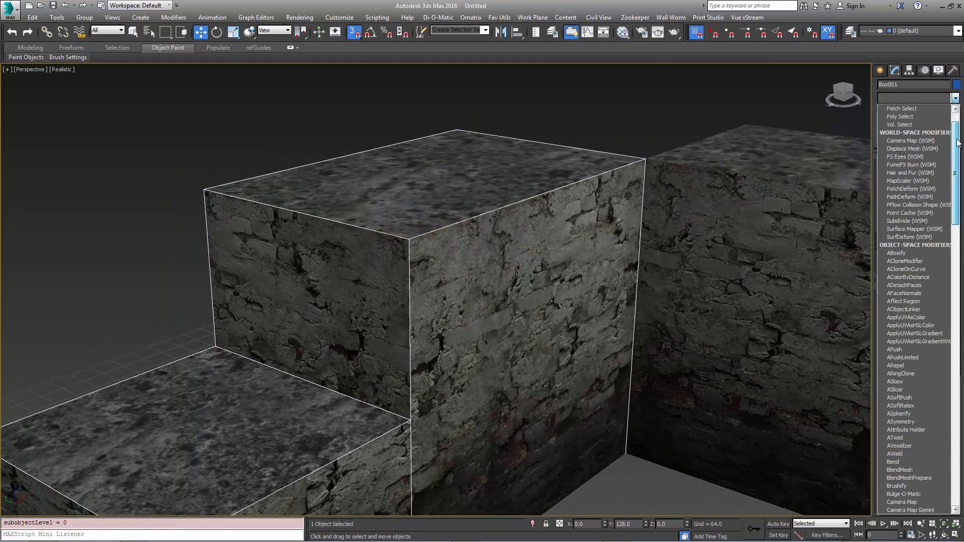
# Step: Add Brushify above the Editable Poly, return to the base level and show the end result
pyautogui.scroll(-3)
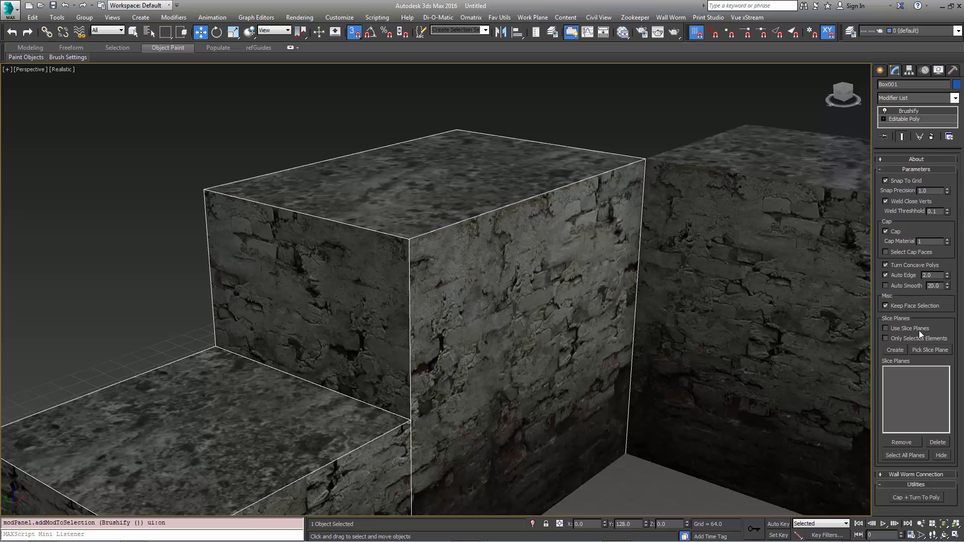
pyautogui.moveTo(931, 314)
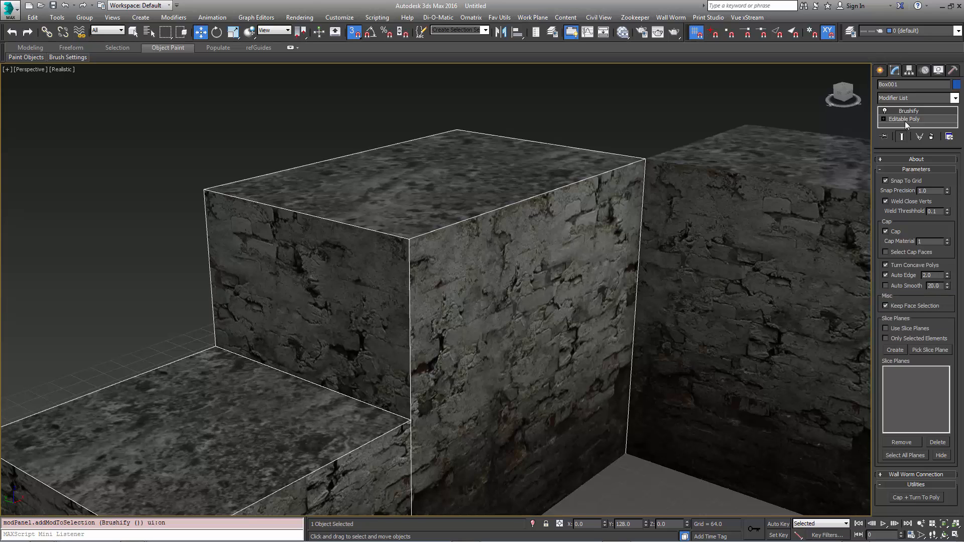
pyautogui.click(904, 119)
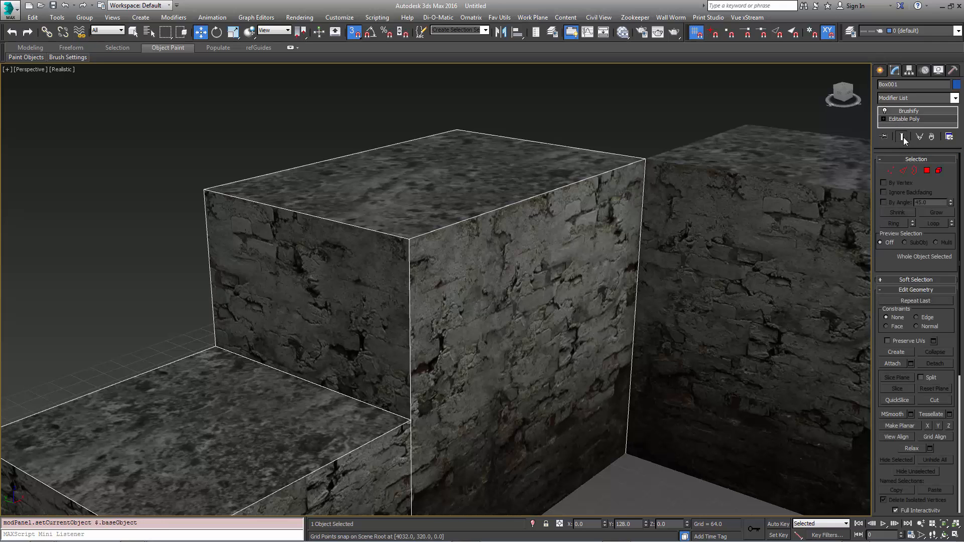
pyautogui.click(888, 171)
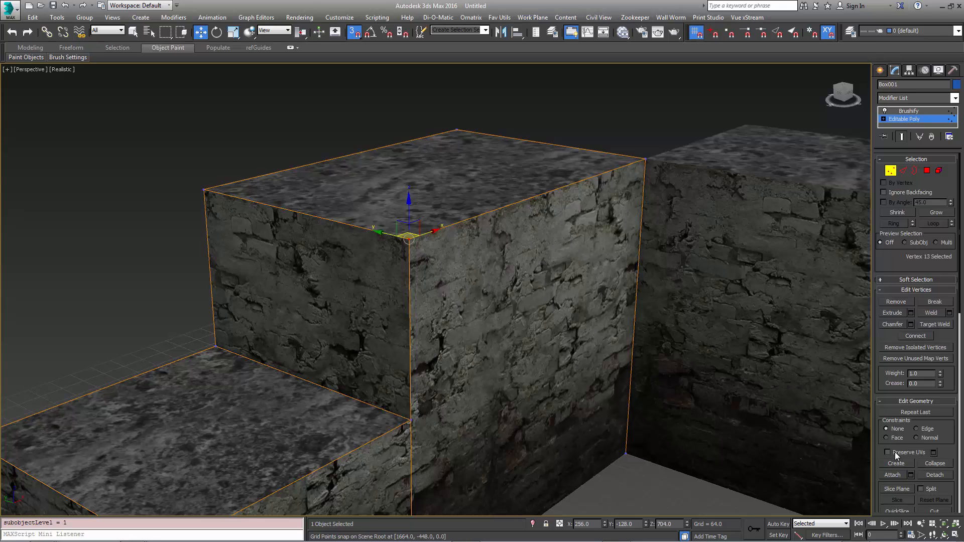
# Step: With Preserve UVs on, lower the middle block's front top vertices into a slope
pyautogui.click(886, 453)
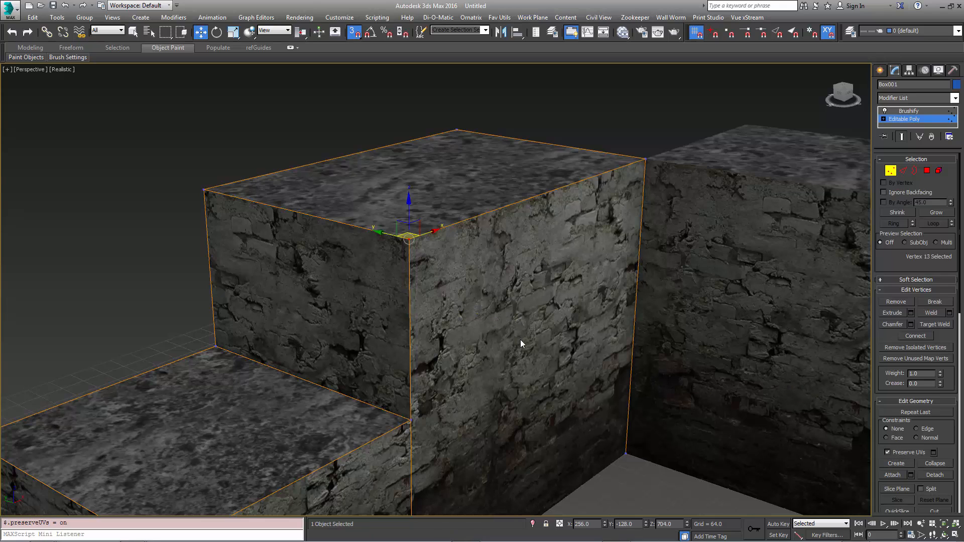
pyautogui.moveTo(521, 343); pyautogui.dragTo(465, 284)
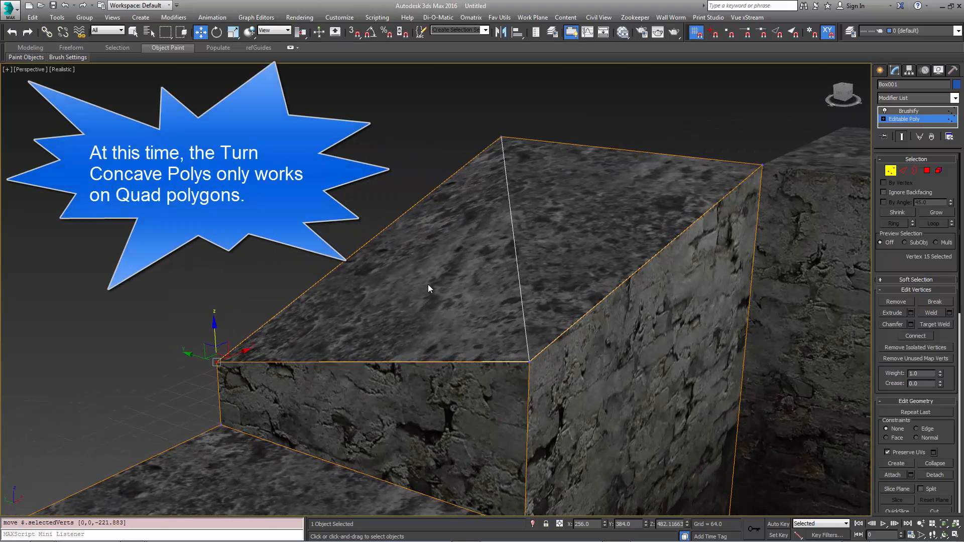
pyautogui.moveTo(431, 286)
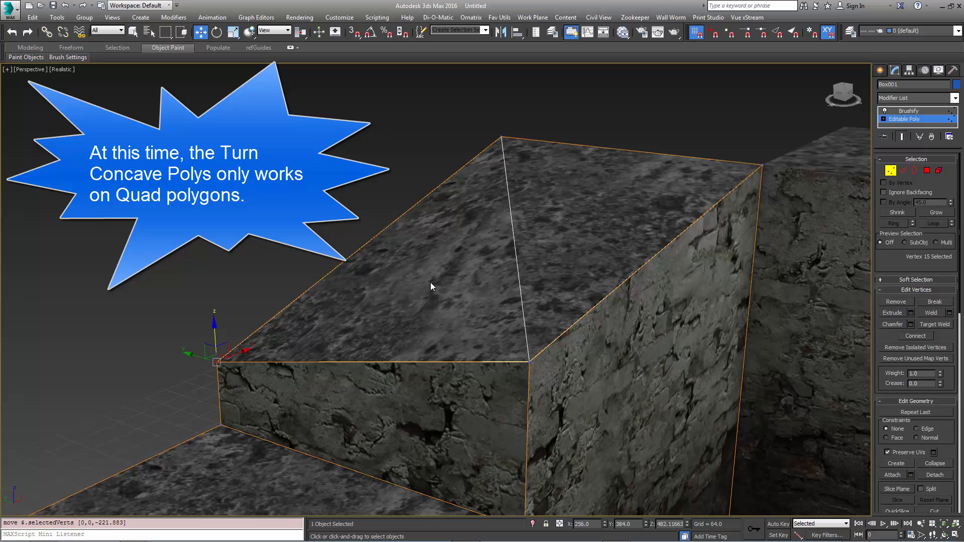
pyautogui.moveTo(593, 228)
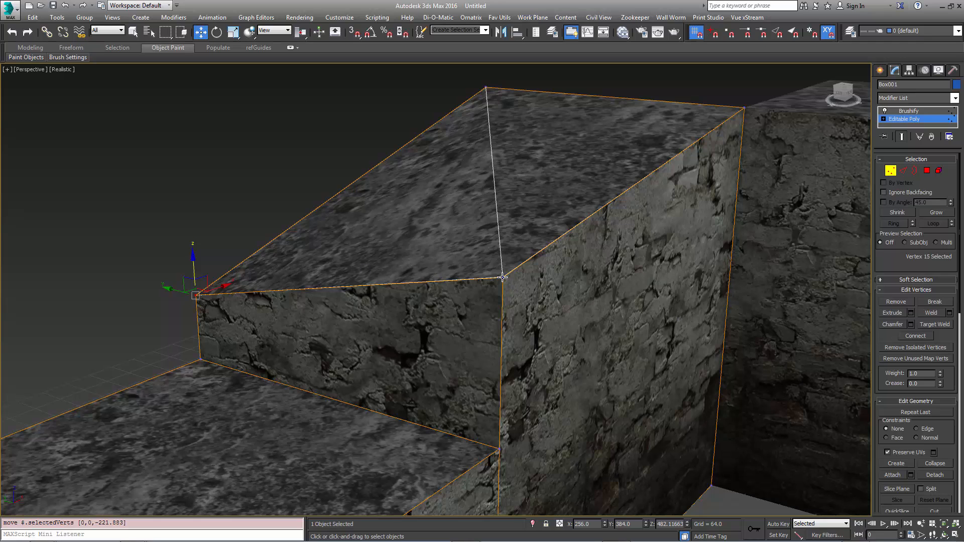
pyautogui.moveTo(293, 272)
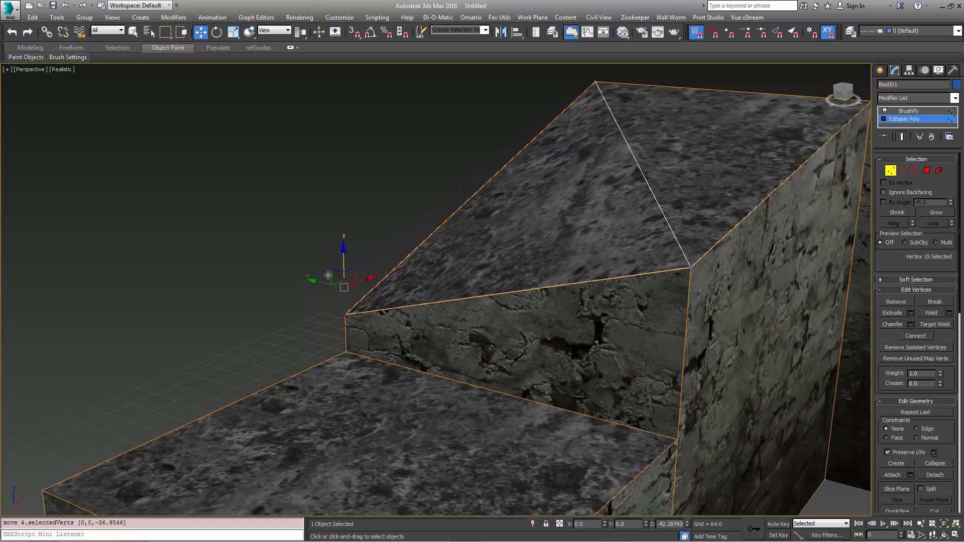
pyautogui.moveTo(328, 276); pyautogui.dragTo(344, 314)
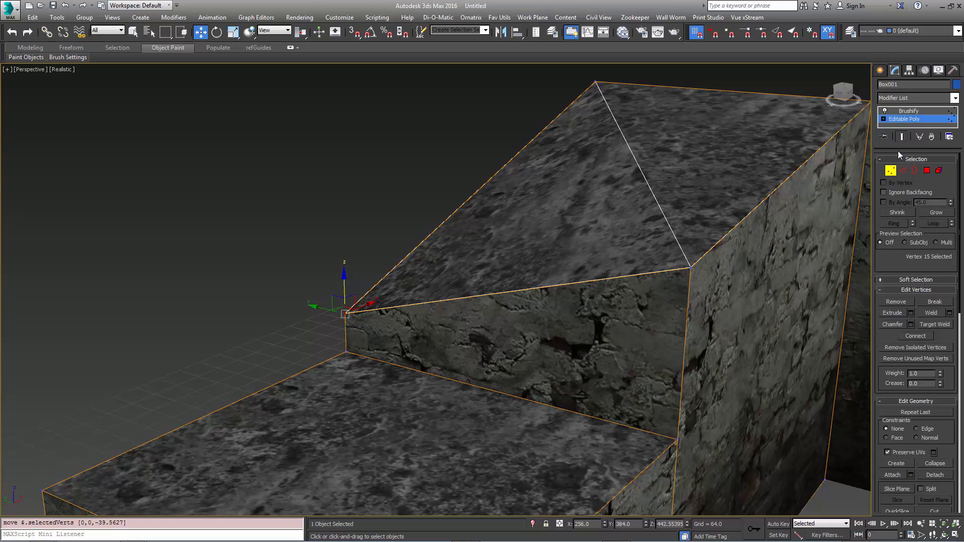
pyautogui.moveTo(920, 137)
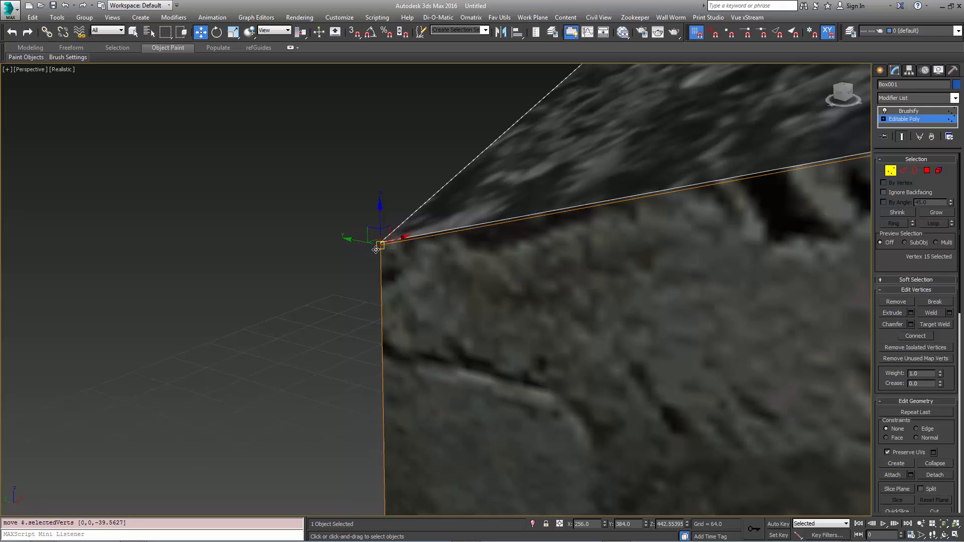
pyautogui.moveTo(382, 256)
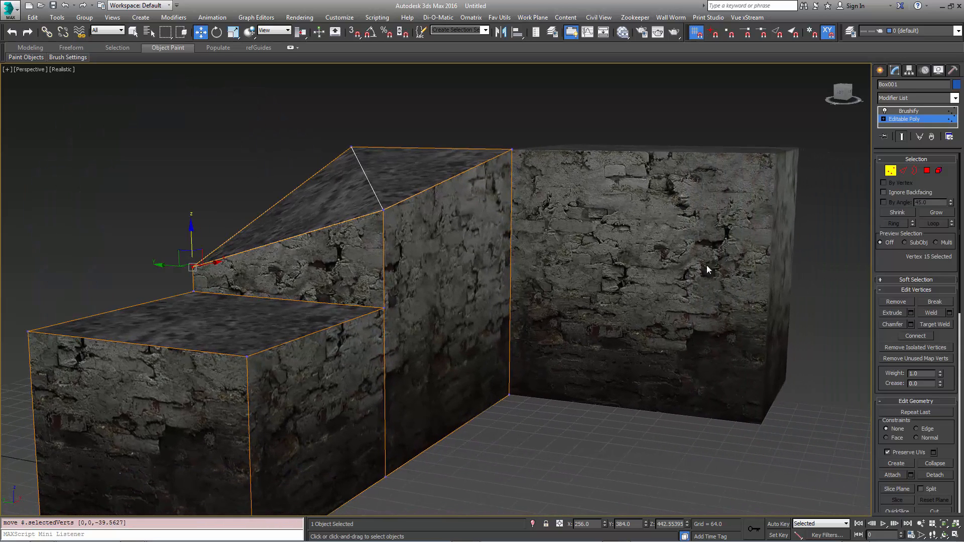
# Step: Enable Brushify slice planes, create SlicePlane001 and raise it to mid-height of the lowest block
pyautogui.click(909, 111)
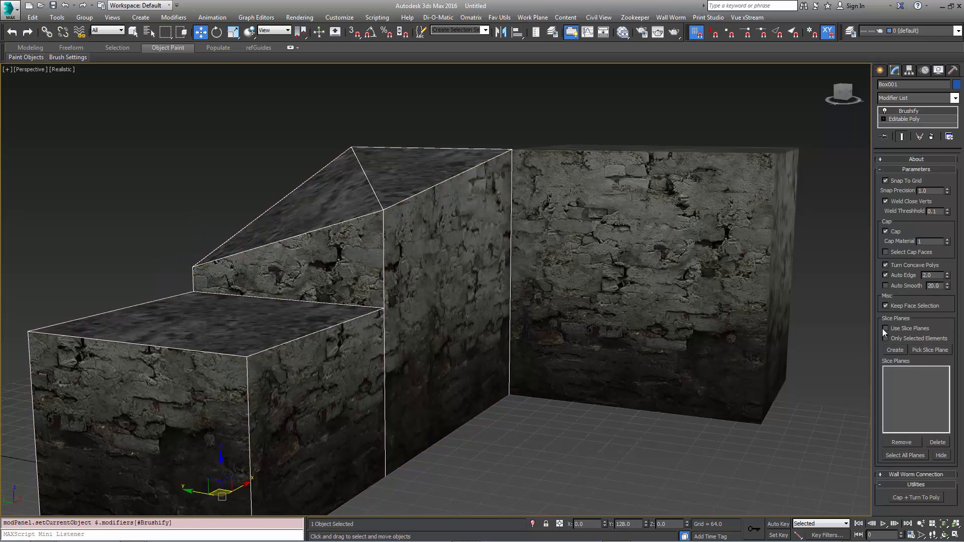
pyautogui.click(885, 338)
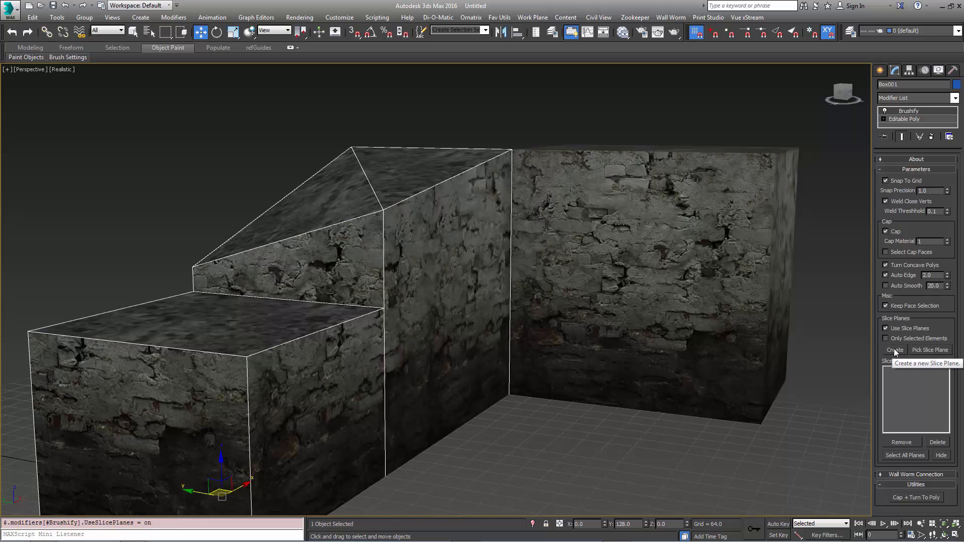
pyautogui.click(894, 349)
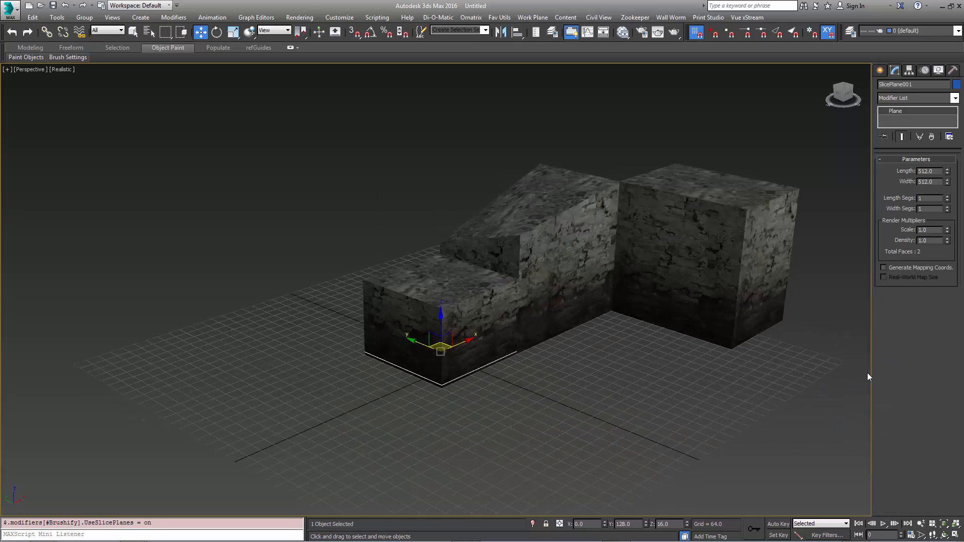
pyautogui.click(9, 6)
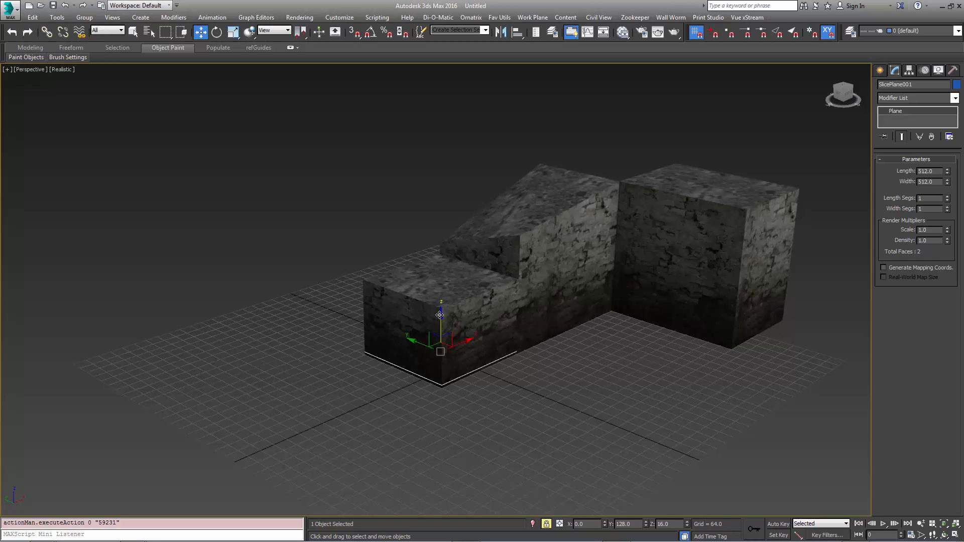
pyautogui.moveTo(440, 311); pyautogui.dragTo(437, 281)
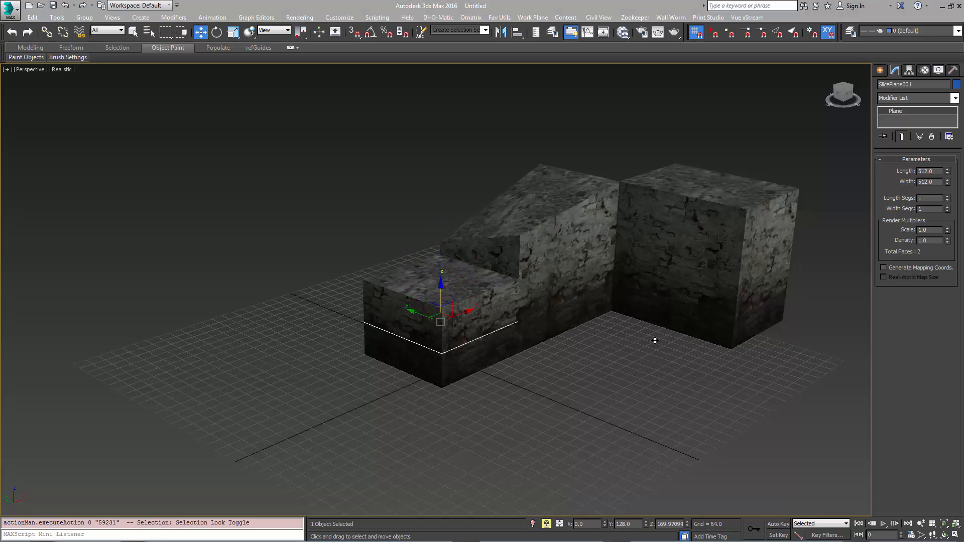
pyautogui.moveTo(496, 339)
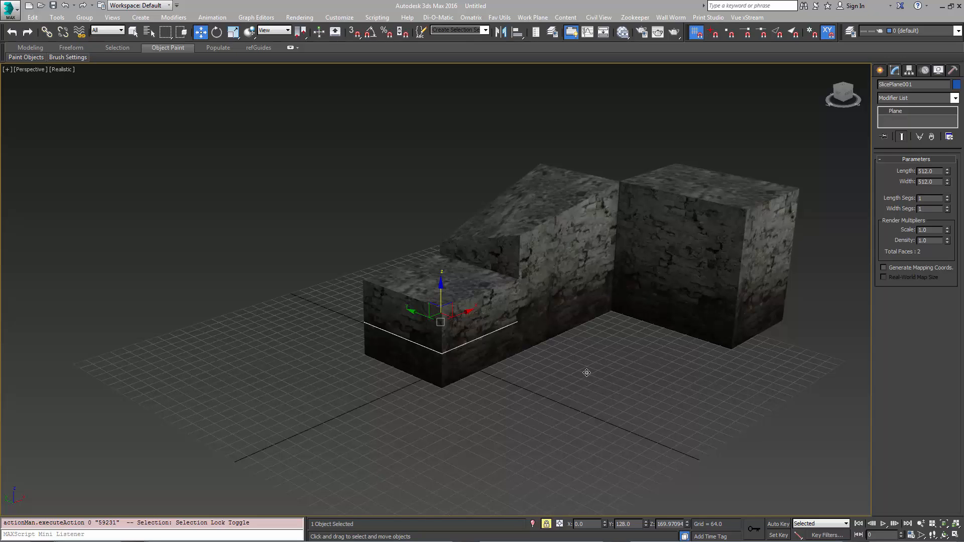
# Step: Show edged faces, lift the slice plane above the lowest block and switch to Select and Place
pyautogui.press('F4')
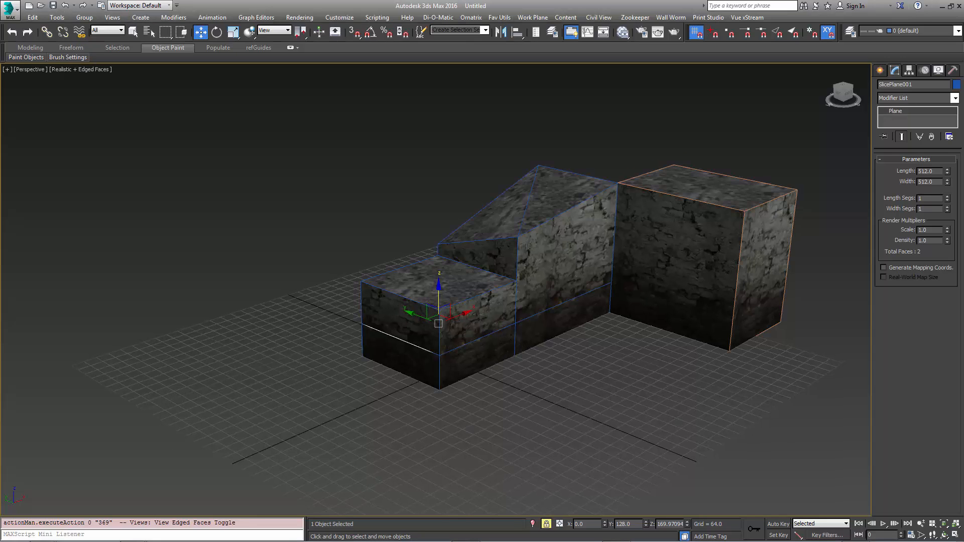
pyautogui.moveTo(439, 296); pyautogui.dragTo(416, 256)
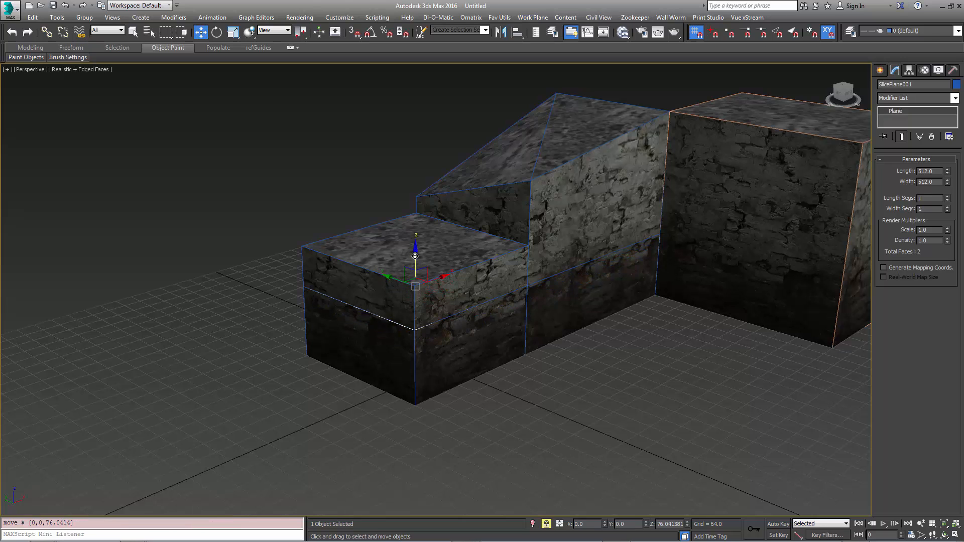
pyautogui.moveTo(415, 257); pyautogui.dragTo(415, 191)
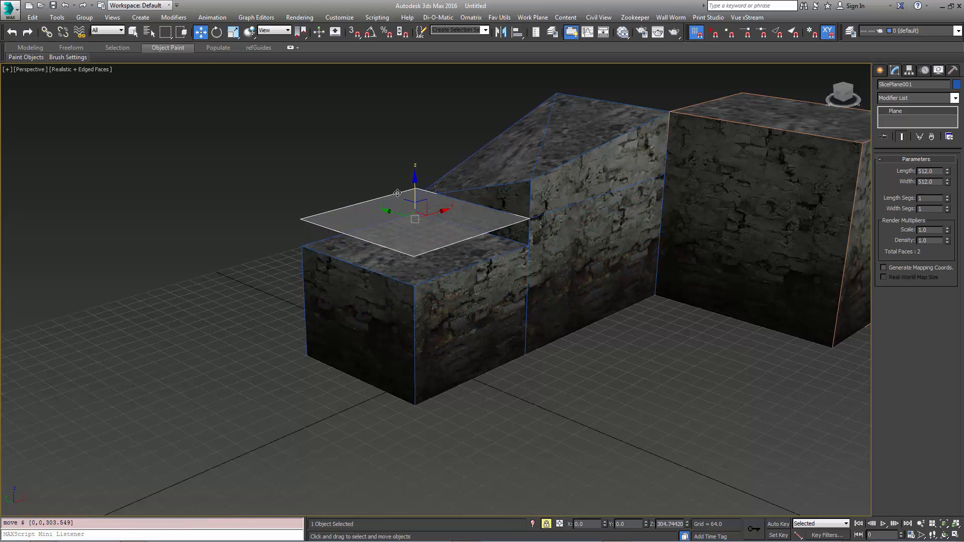
pyautogui.moveTo(398, 194); pyautogui.dragTo(393, 208)
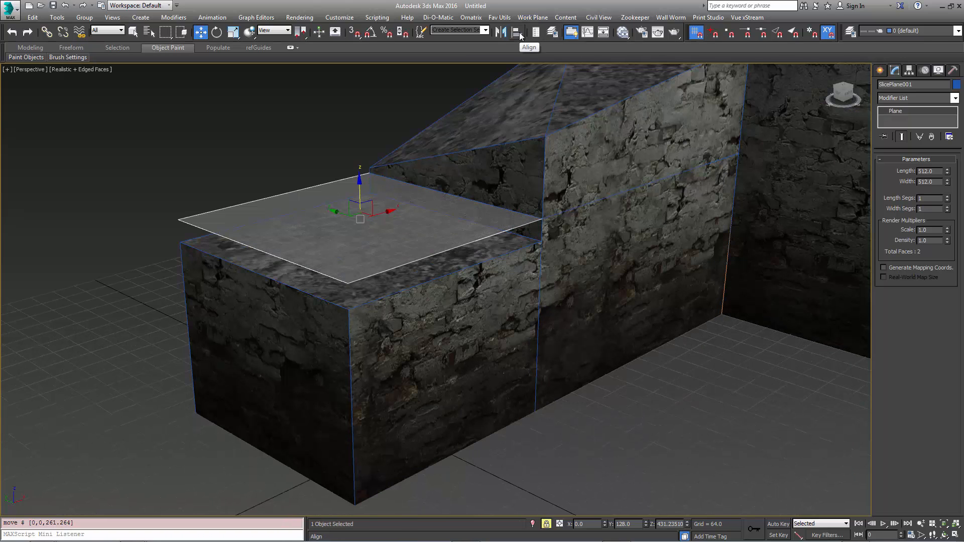
pyautogui.click(519, 31)
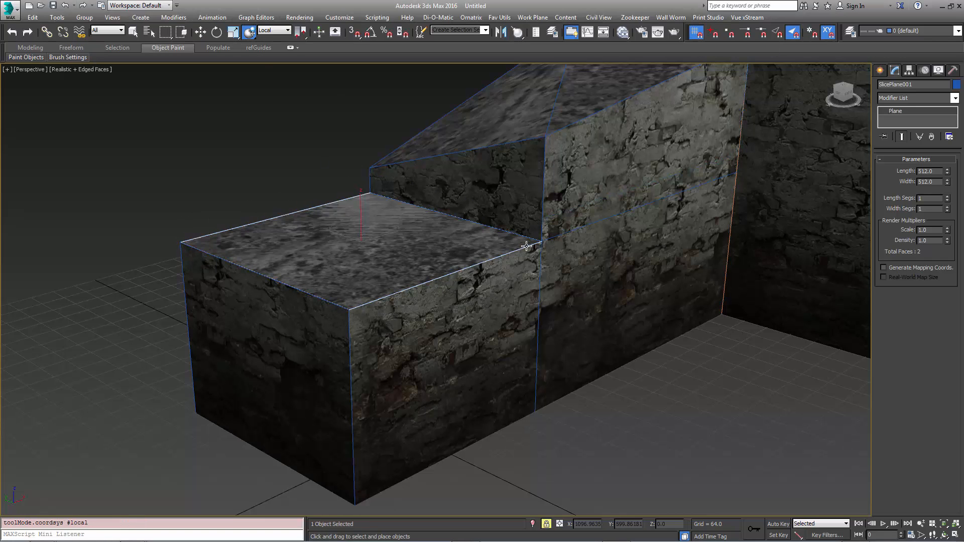
pyautogui.moveTo(550, 234)
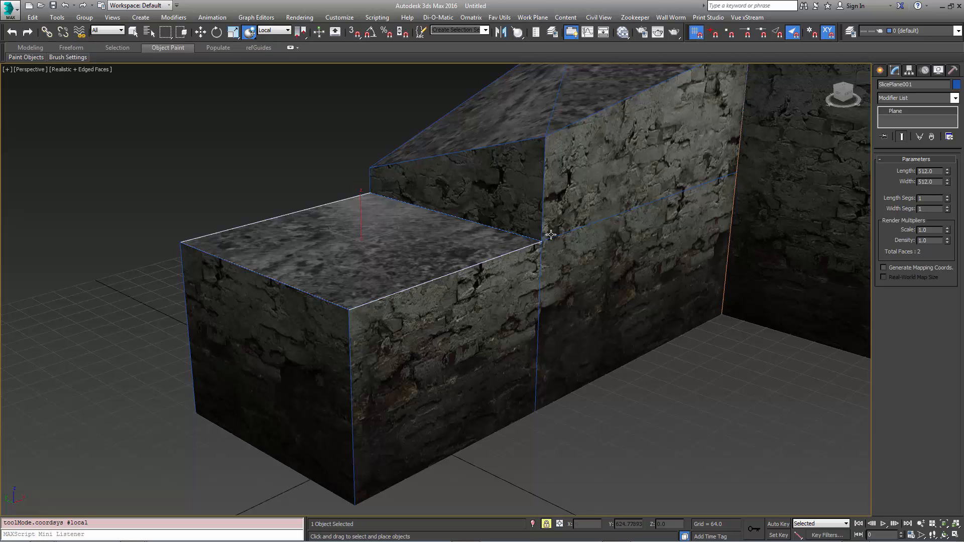
pyautogui.moveTo(618, 154)
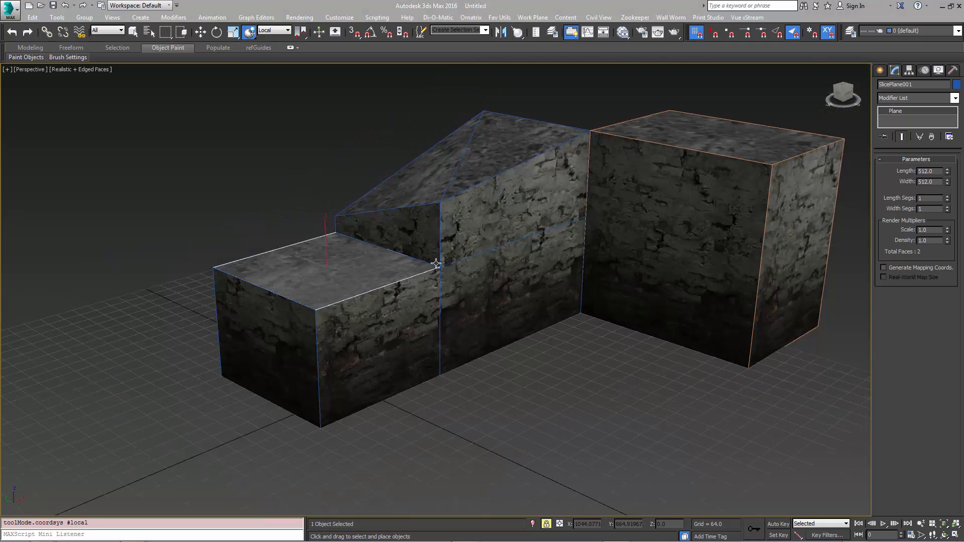
pyautogui.moveTo(478, 229)
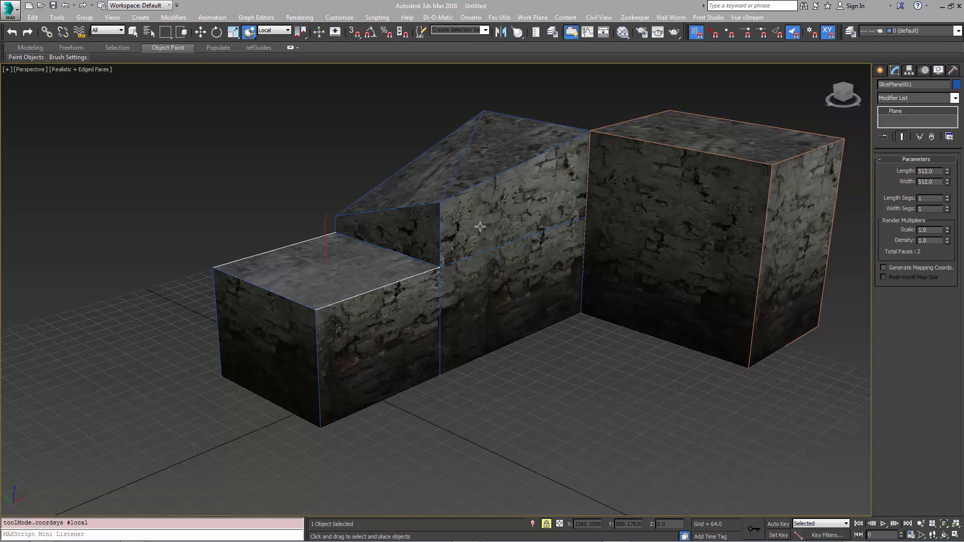
pyautogui.moveTo(478, 224)
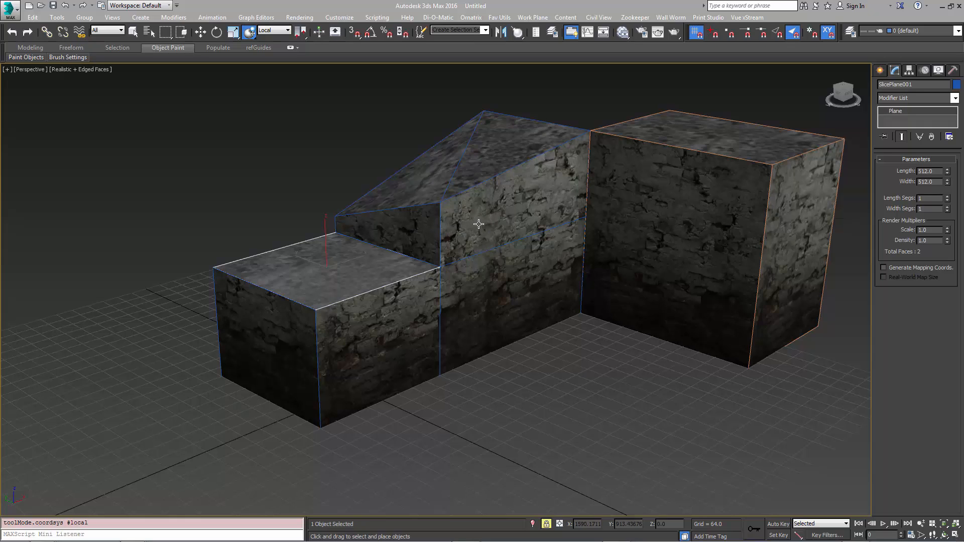
pyautogui.moveTo(499, 238)
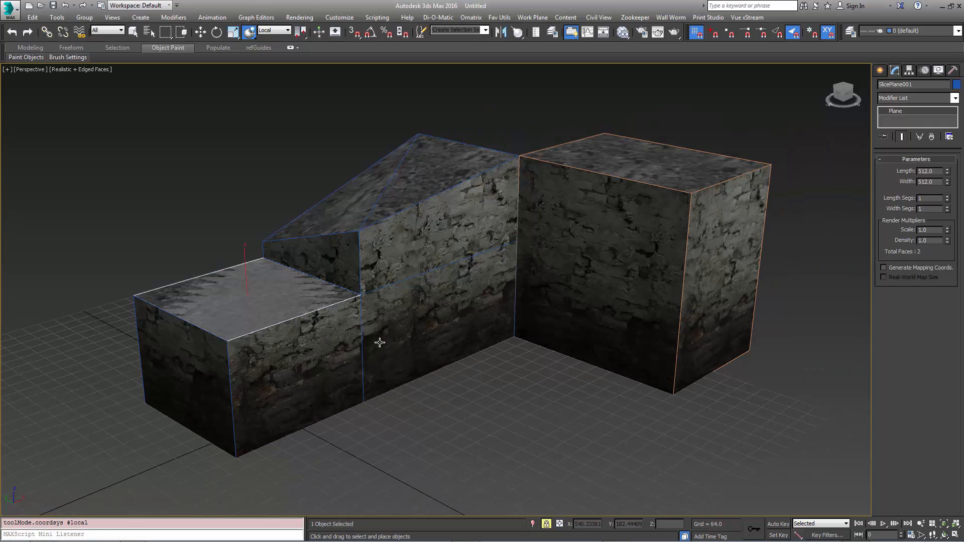
pyautogui.moveTo(381, 247)
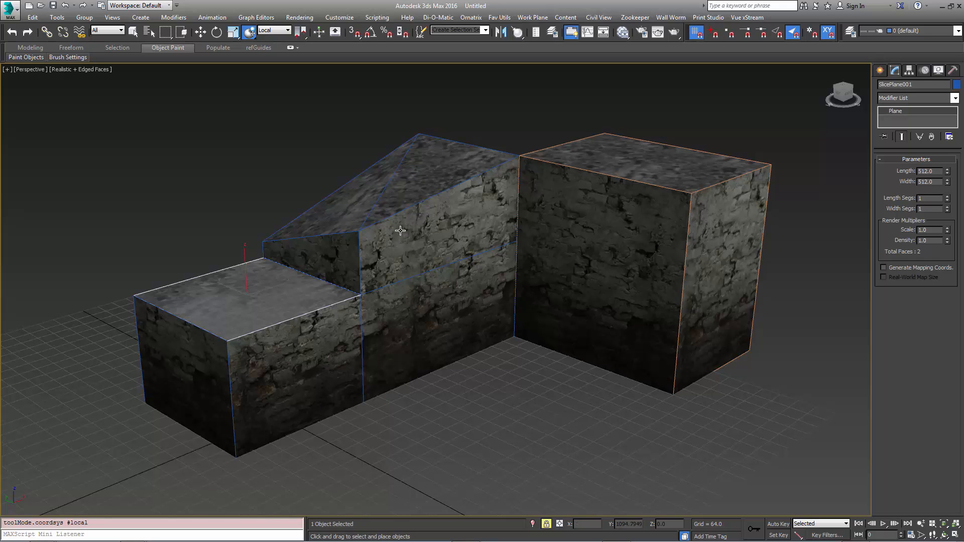
pyautogui.moveTo(461, 289)
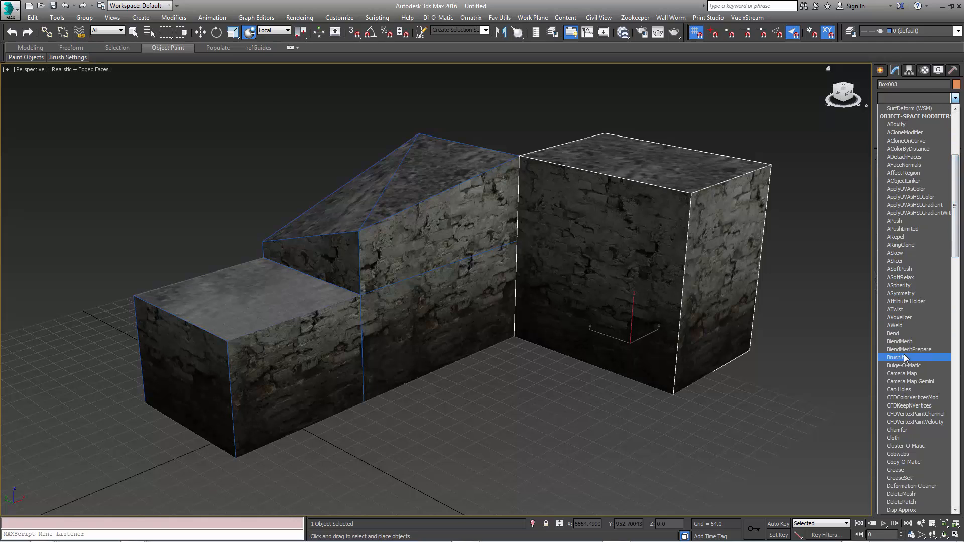
# Step: Apply Brushify to the tall block and pick SlicePlane001 as its slice plane
pyautogui.click(897, 358)
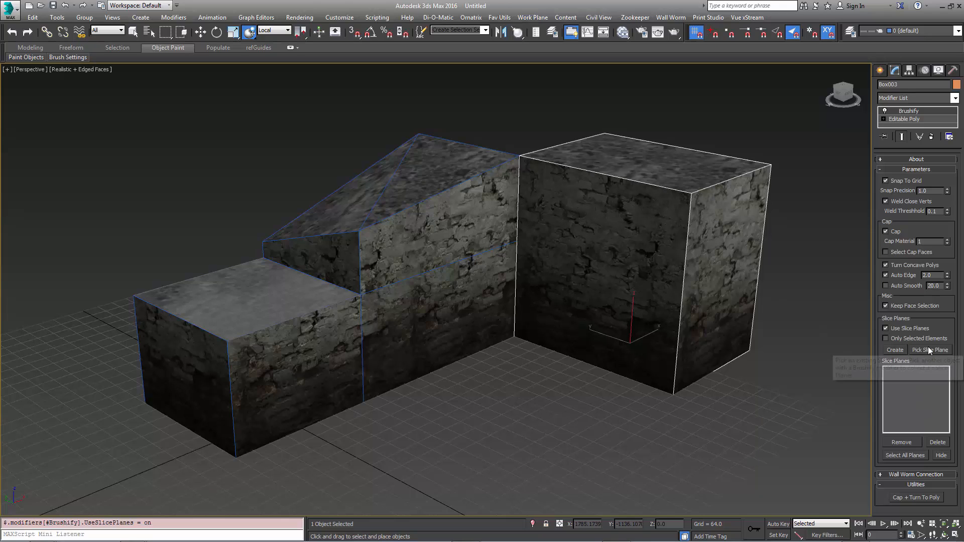
pyautogui.click(929, 349)
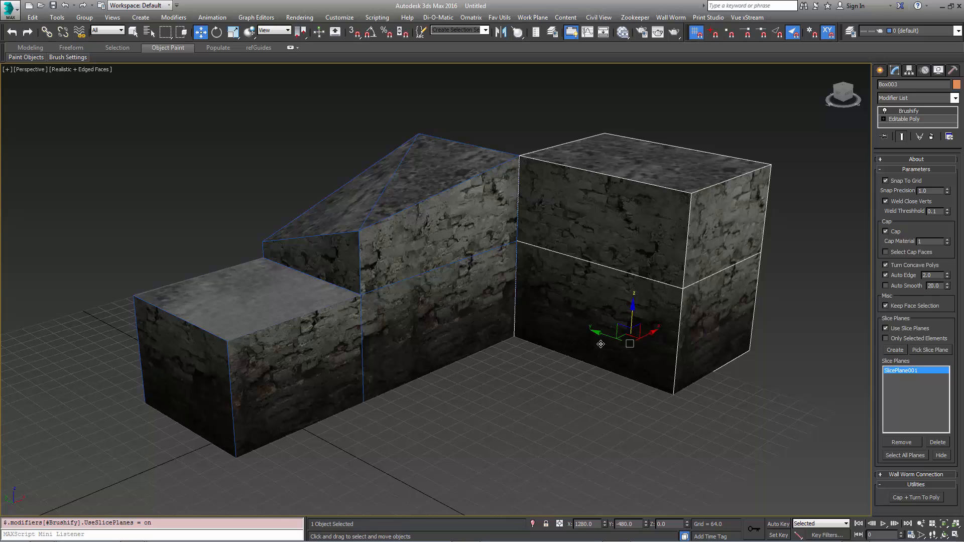
pyautogui.moveTo(928, 436)
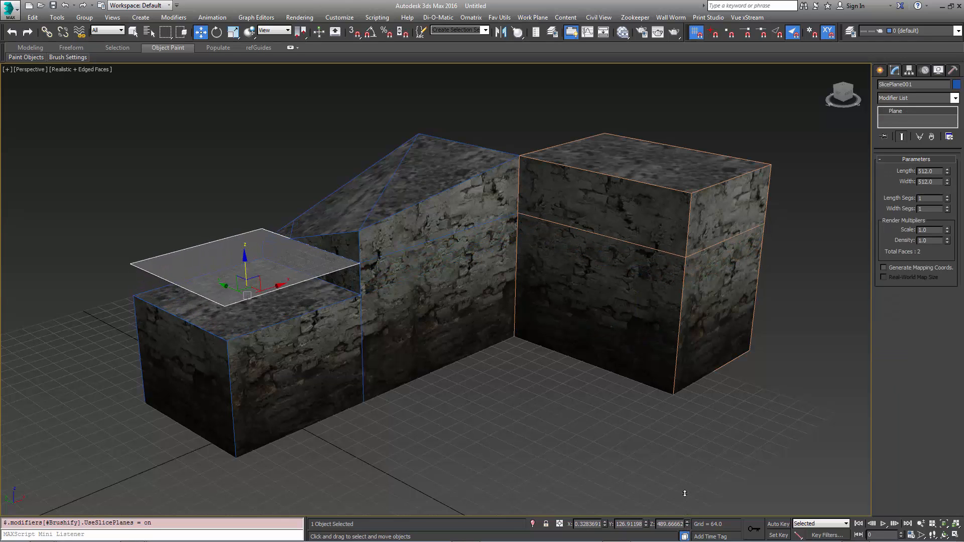
# Step: Raise the slice plane slightly and tilt it about 11 degrees for a slanted cut
pyautogui.moveTo(245, 264); pyautogui.dragTo(245, 286)
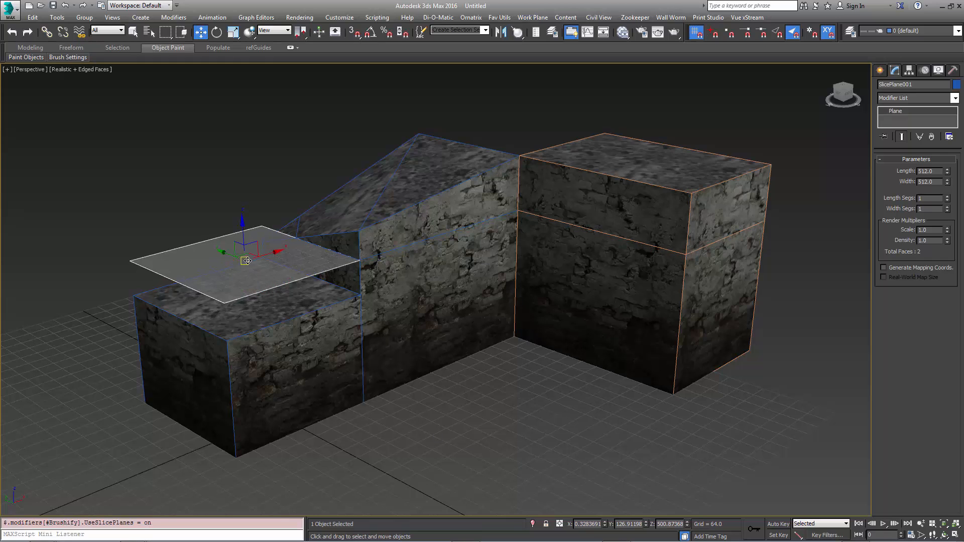
pyautogui.click(209, 31)
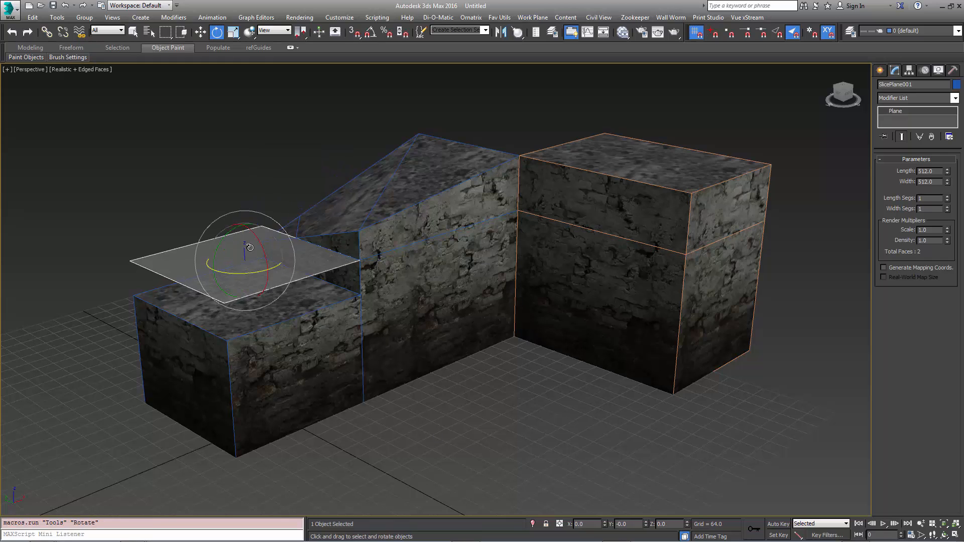
pyautogui.moveTo(249, 246); pyautogui.dragTo(231, 231)
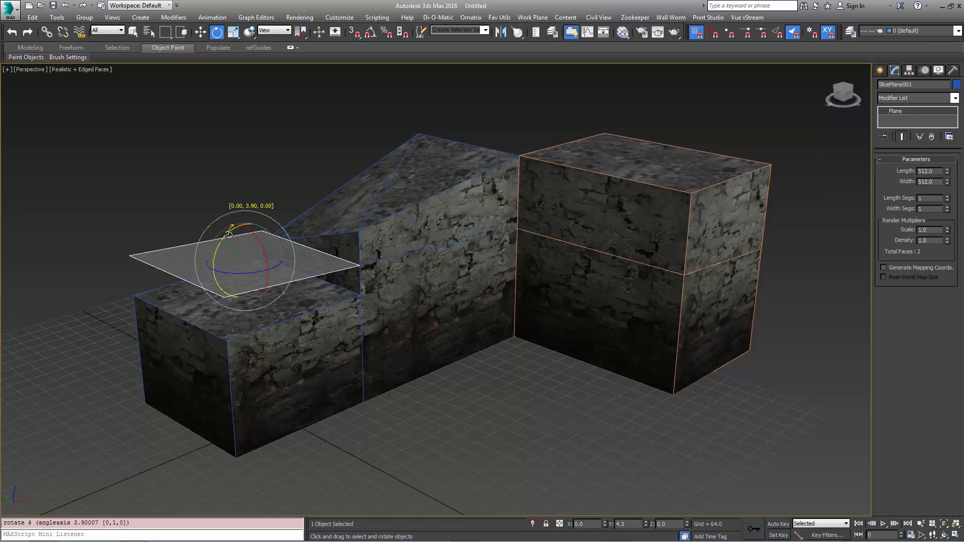
pyautogui.moveTo(231, 232); pyautogui.dragTo(234, 228)
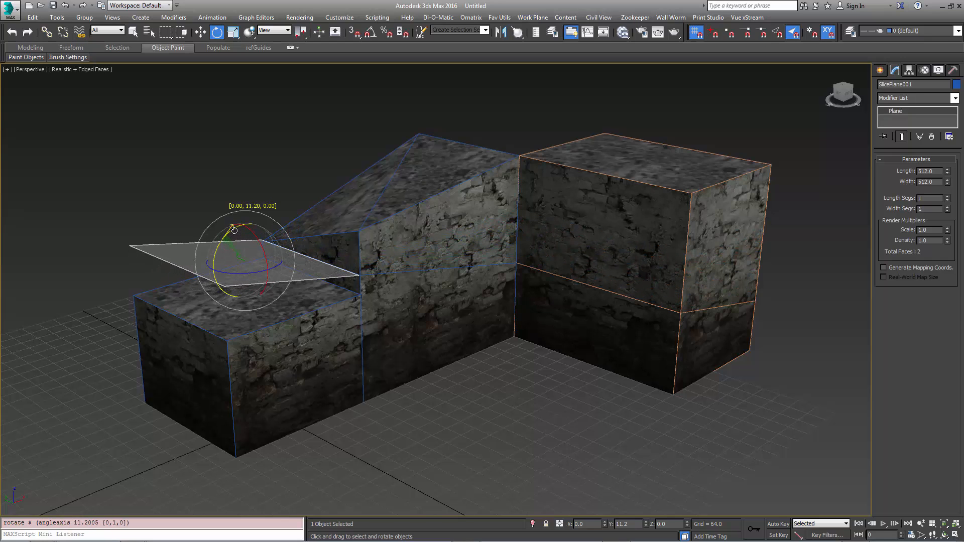
pyautogui.moveTo(234, 229); pyautogui.dragTo(275, 277)
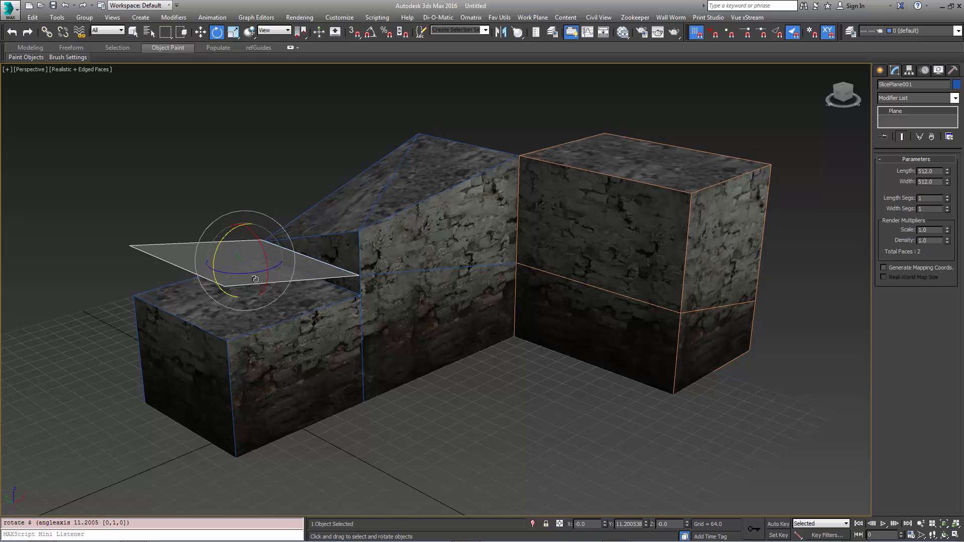
pyautogui.moveTo(368, 344)
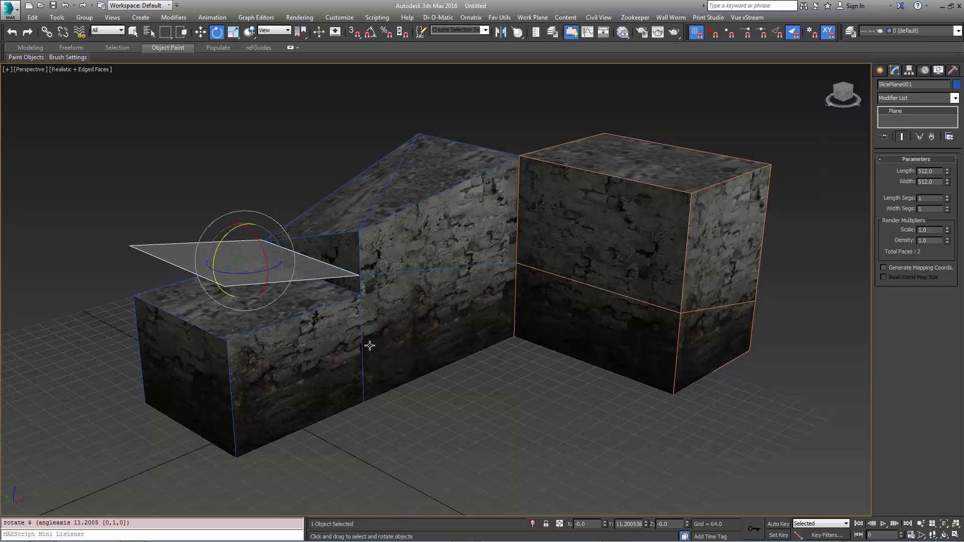
pyautogui.moveTo(369, 344)
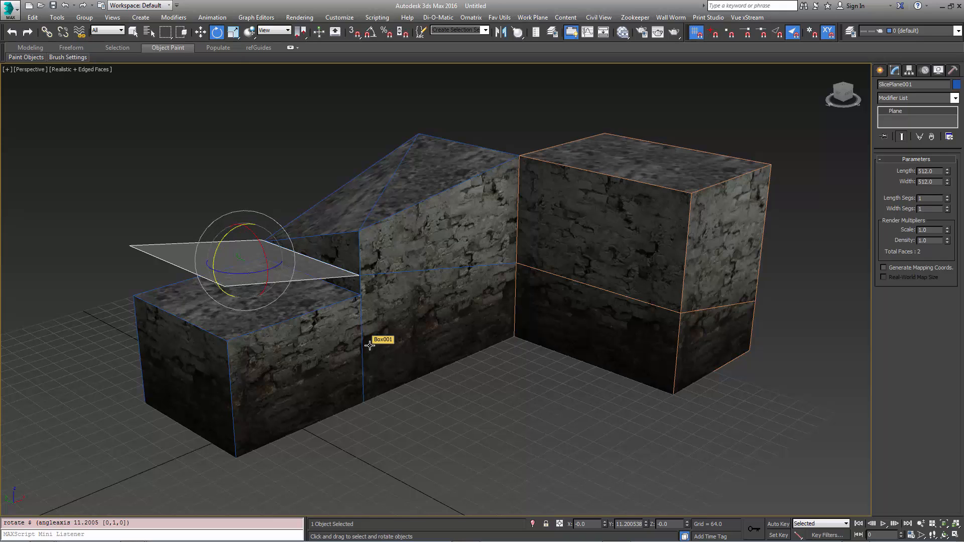
pyautogui.moveTo(461, 210)
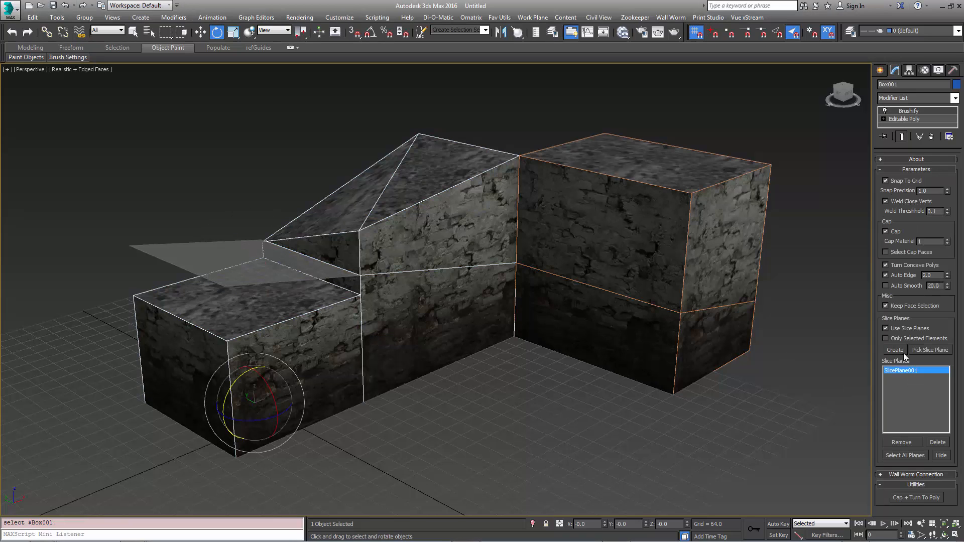
pyautogui.moveTo(930, 349)
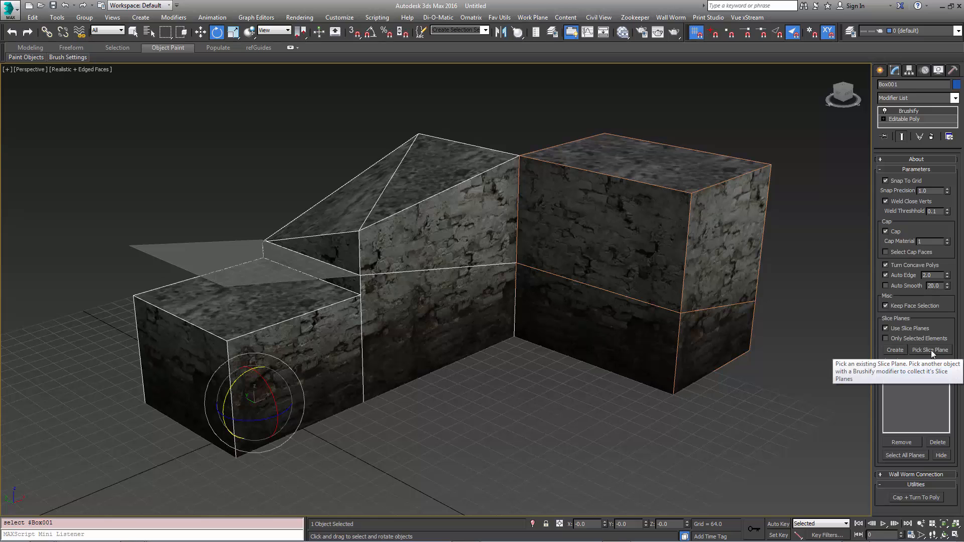
# Step: Create SlicePlane002 above the first and adjust both planes' heights for a two-level cut
pyautogui.click(895, 349)
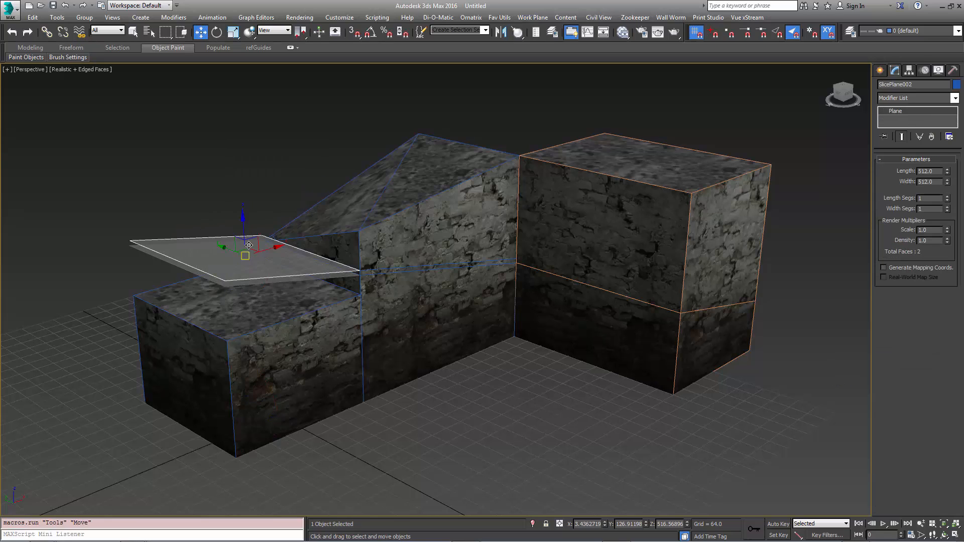
pyautogui.moveTo(246, 245); pyautogui.dragTo(242, 199)
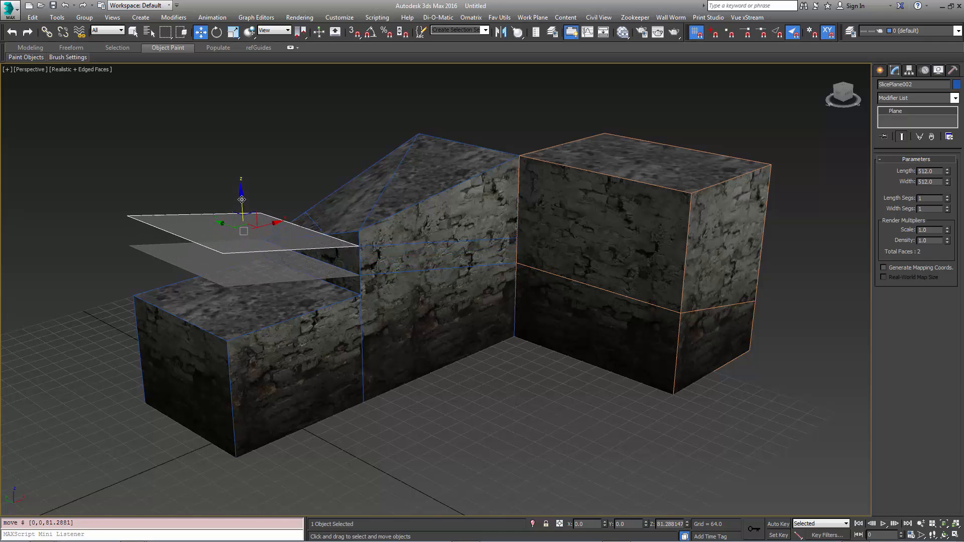
pyautogui.moveTo(241, 198); pyautogui.dragTo(240, 209)
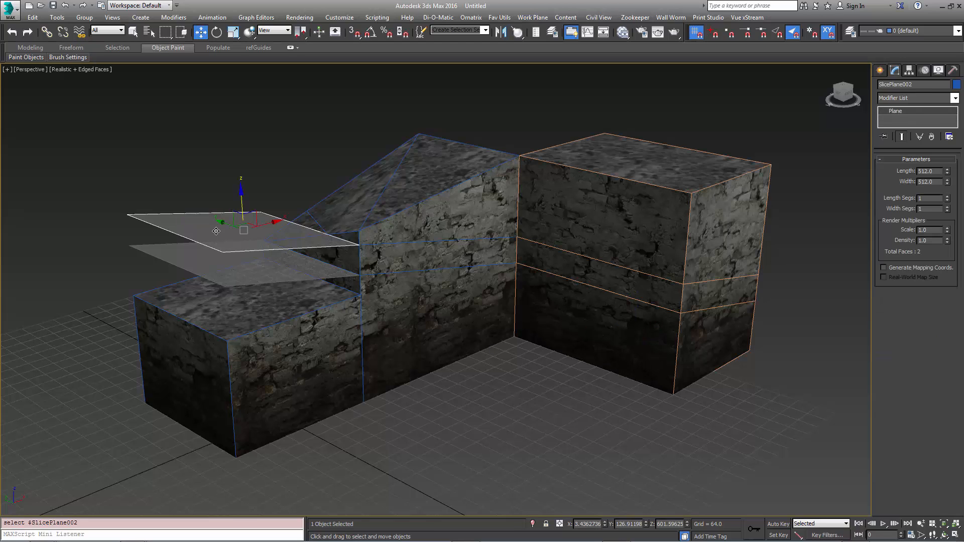
pyautogui.moveTo(240, 209); pyautogui.dragTo(242, 197)
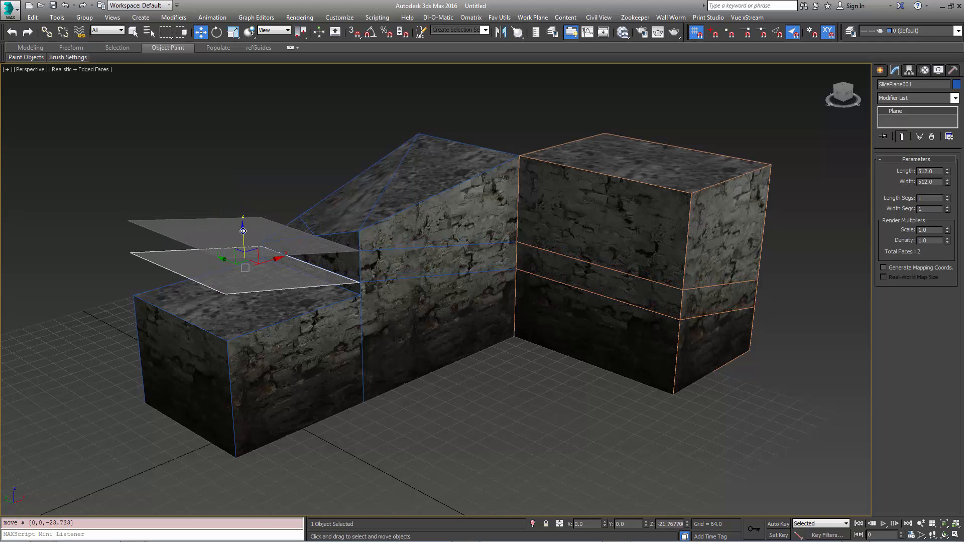
pyautogui.moveTo(242, 231); pyautogui.dragTo(243, 226)
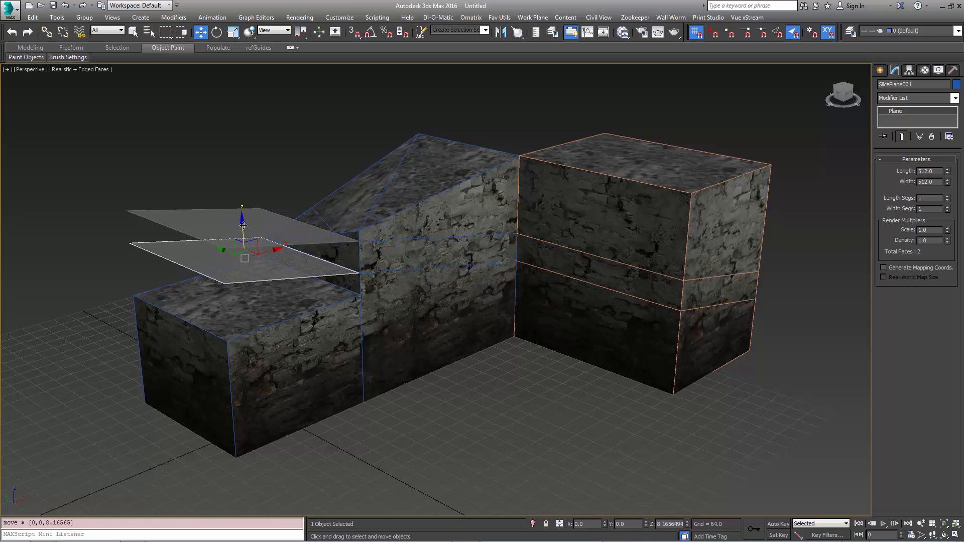
pyautogui.moveTo(243, 221); pyautogui.dragTo(243, 239)
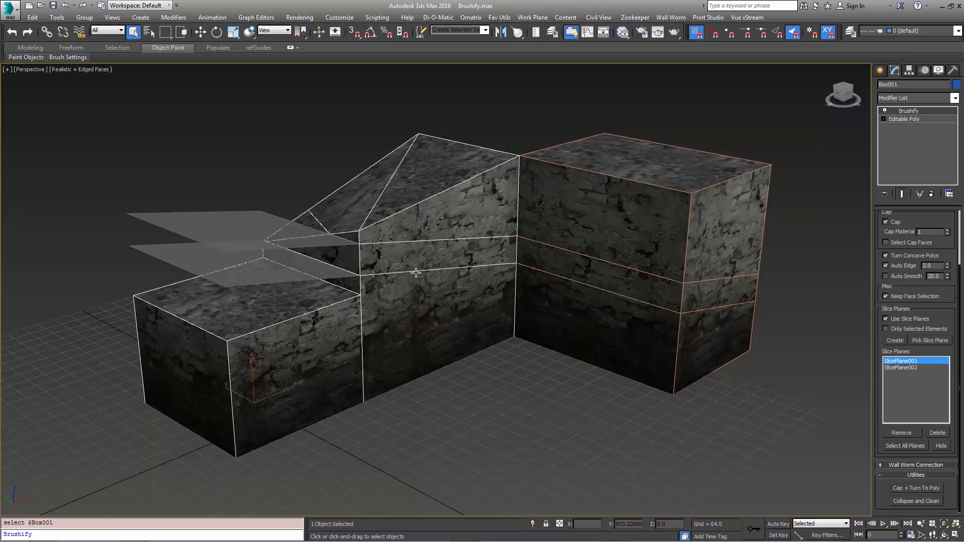
pyautogui.moveTo(390, 273)
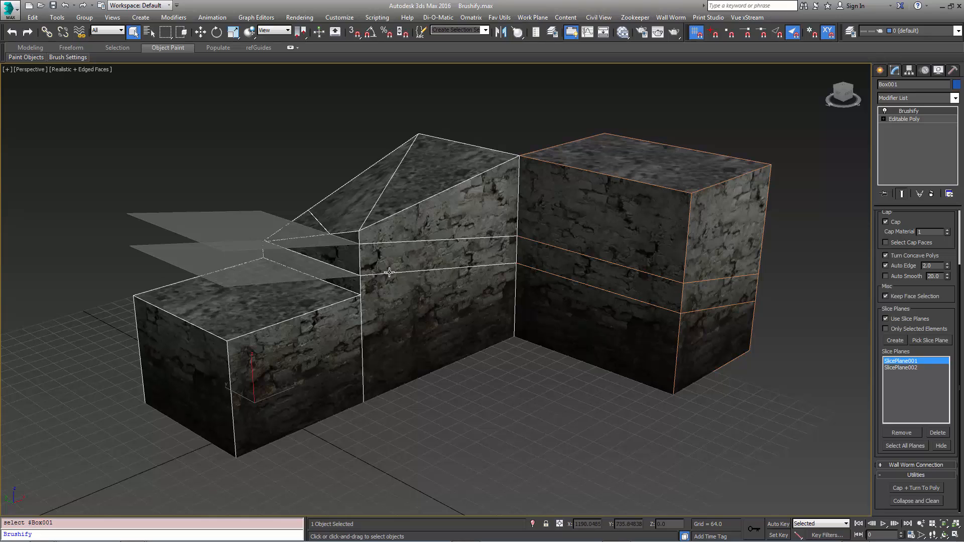
pyautogui.moveTo(410, 272)
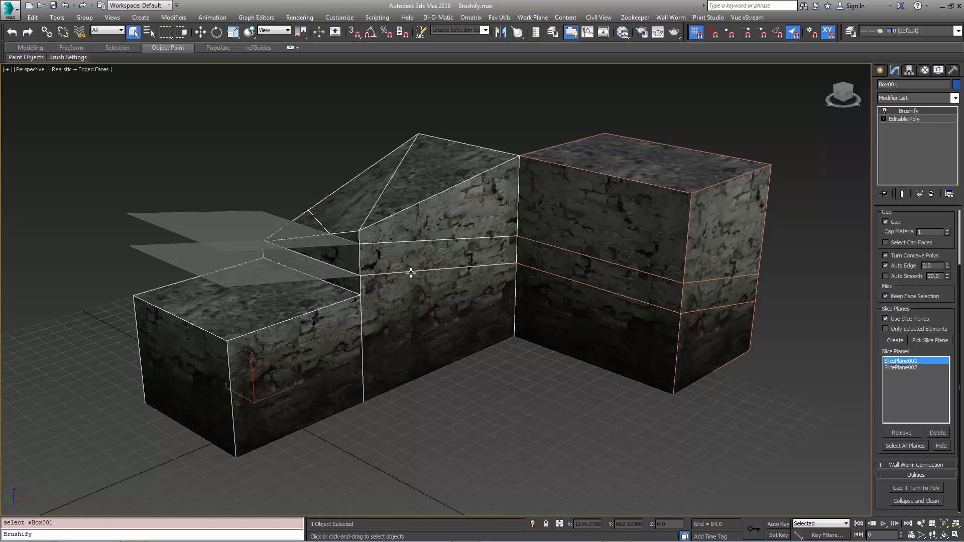
pyautogui.moveTo(411, 273)
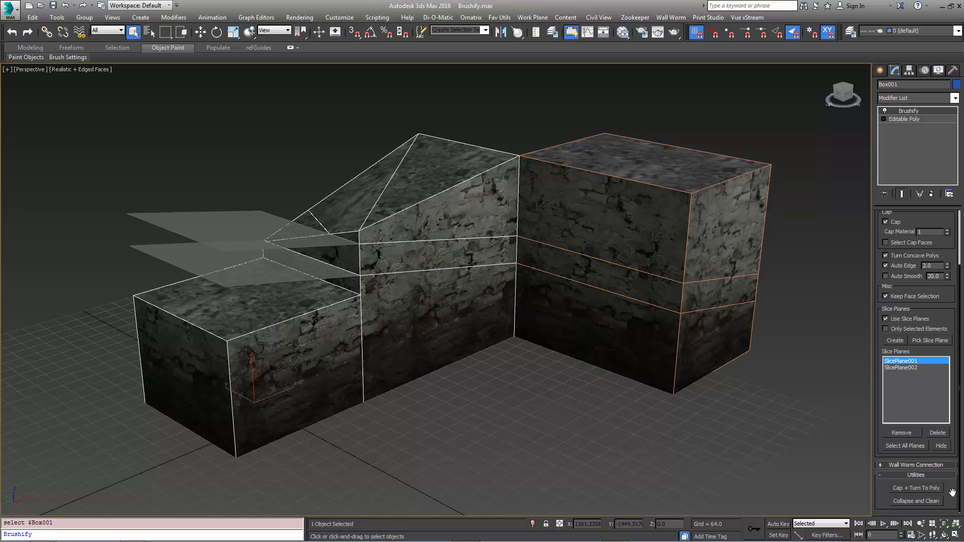
pyautogui.moveTo(916, 501)
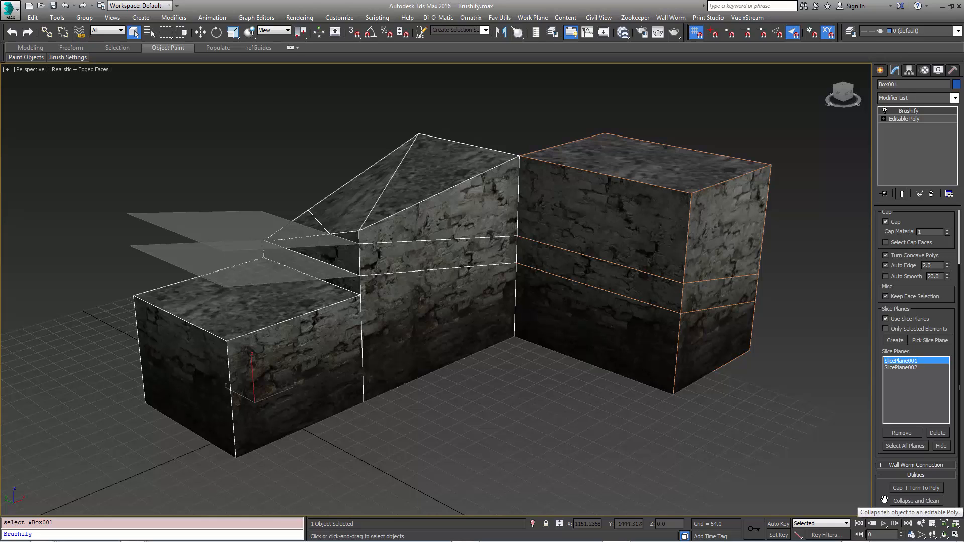
# Step: Collapse and Clean Box001's sliced brush into an editable poly
pyautogui.click(914, 488)
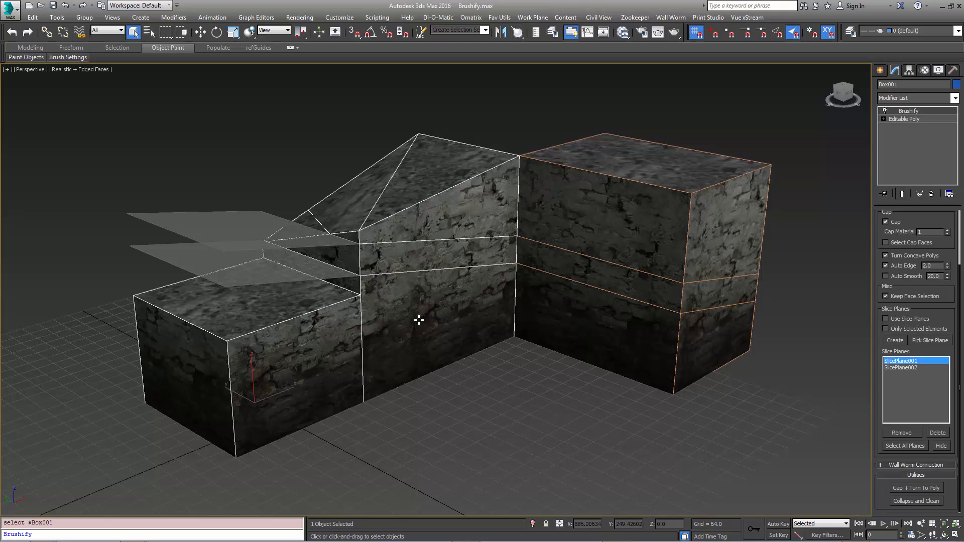
pyautogui.moveTo(514, 302)
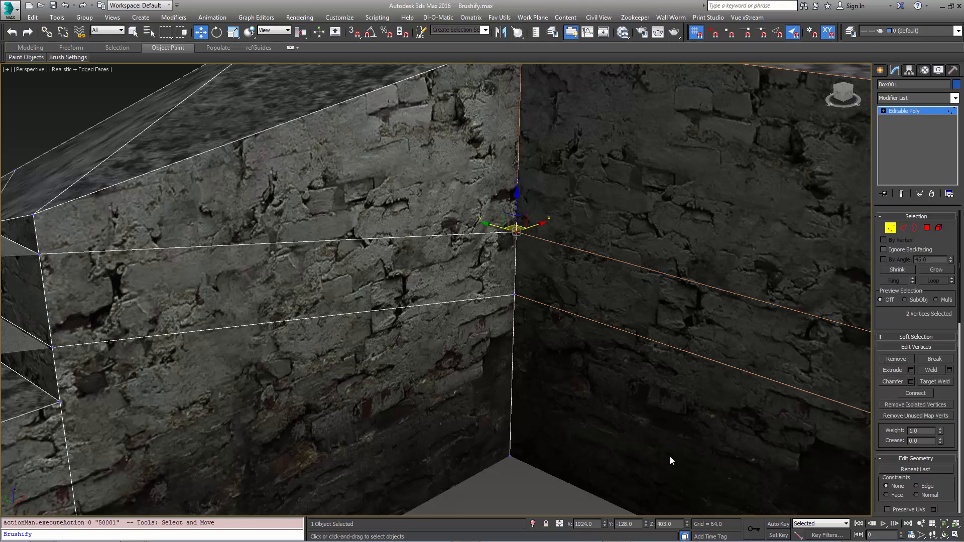
pyautogui.moveTo(520, 325)
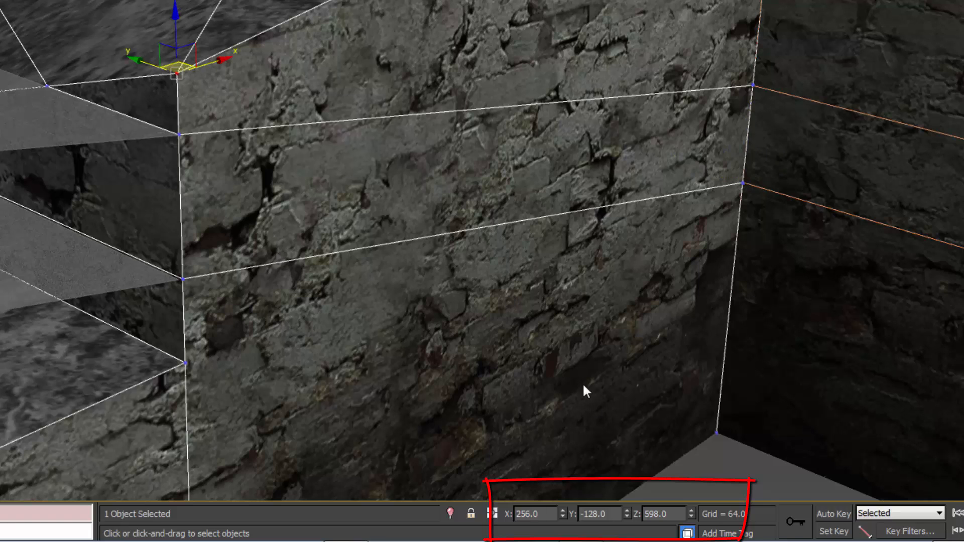
pyautogui.moveTo(231, 199)
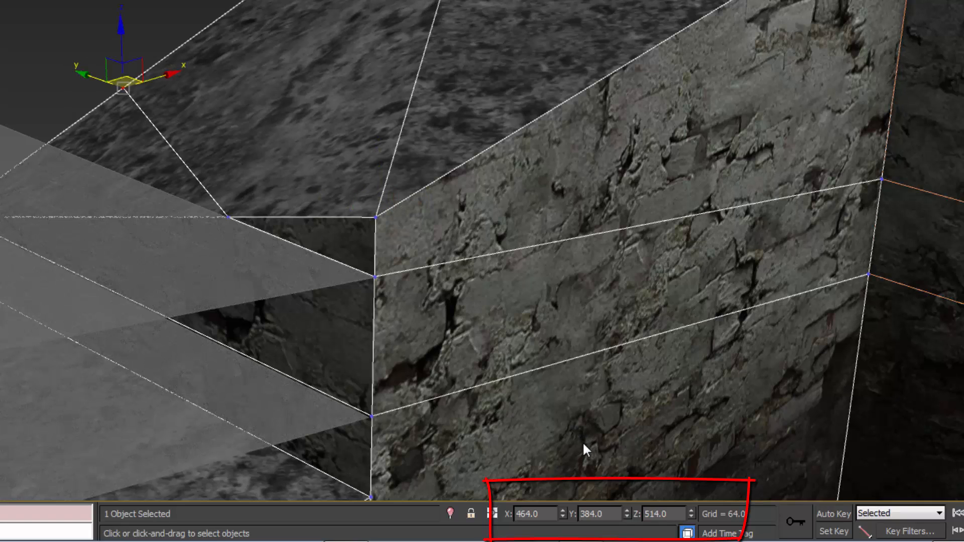
pyautogui.moveTo(547, 257)
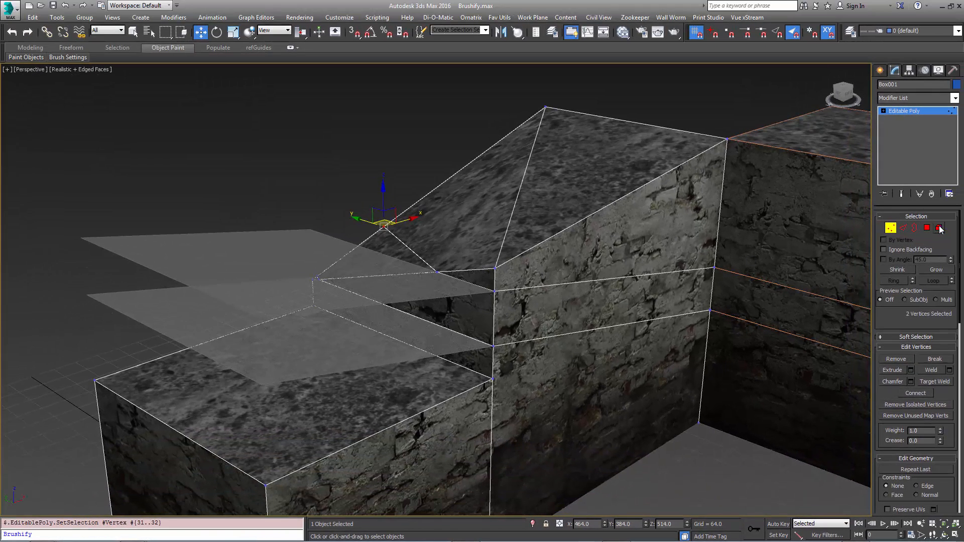
# Step: Leave Vertex sub-object level so the whole Editable Poly brush is selected again
pyautogui.click(939, 228)
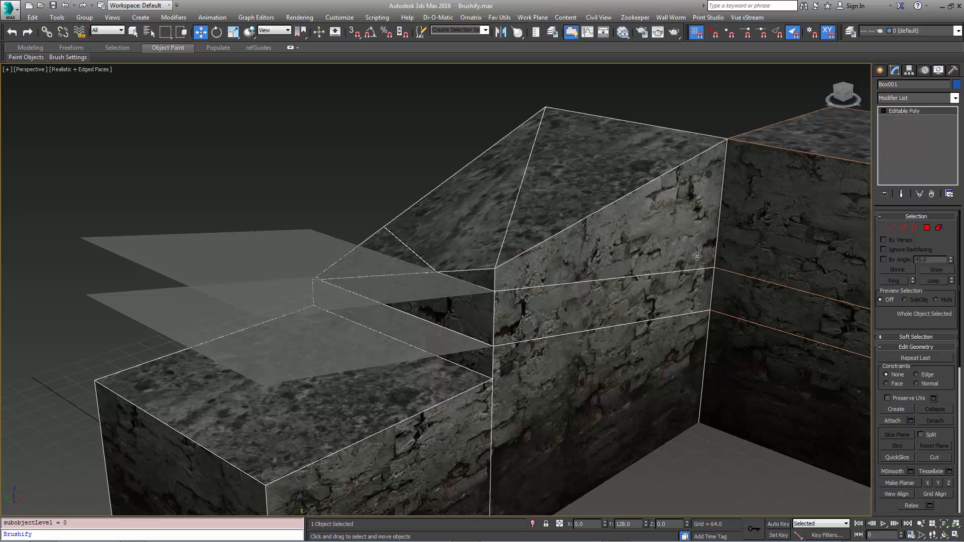
pyautogui.moveTo(684, 218)
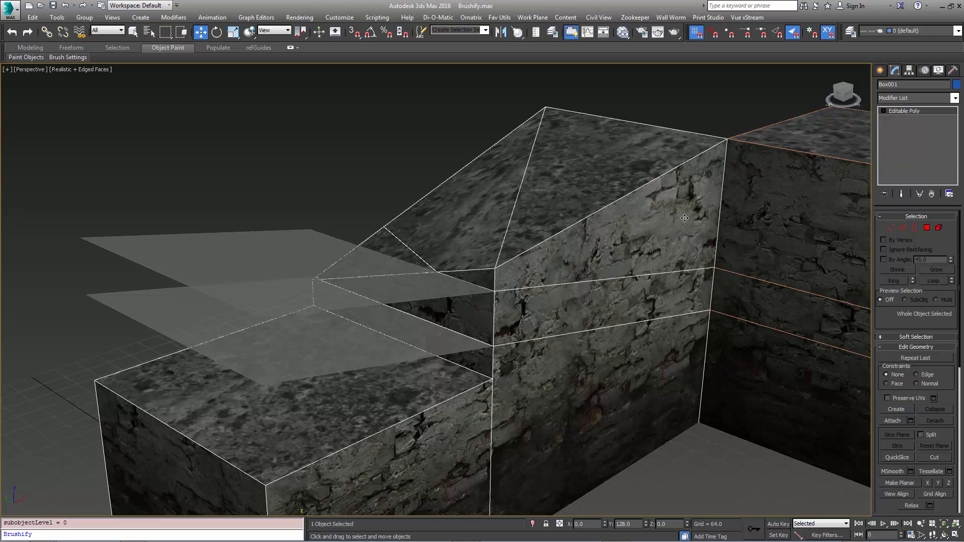
pyautogui.moveTo(638, 209)
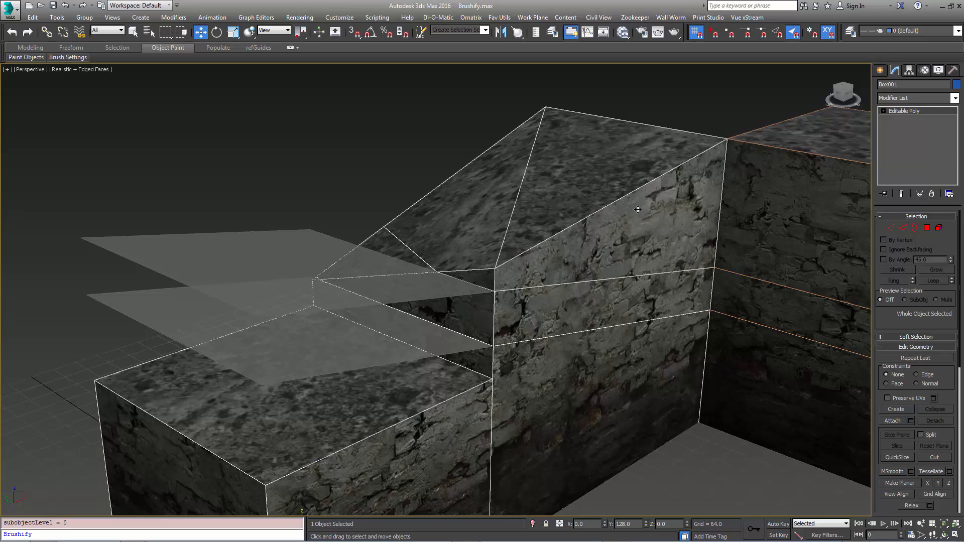